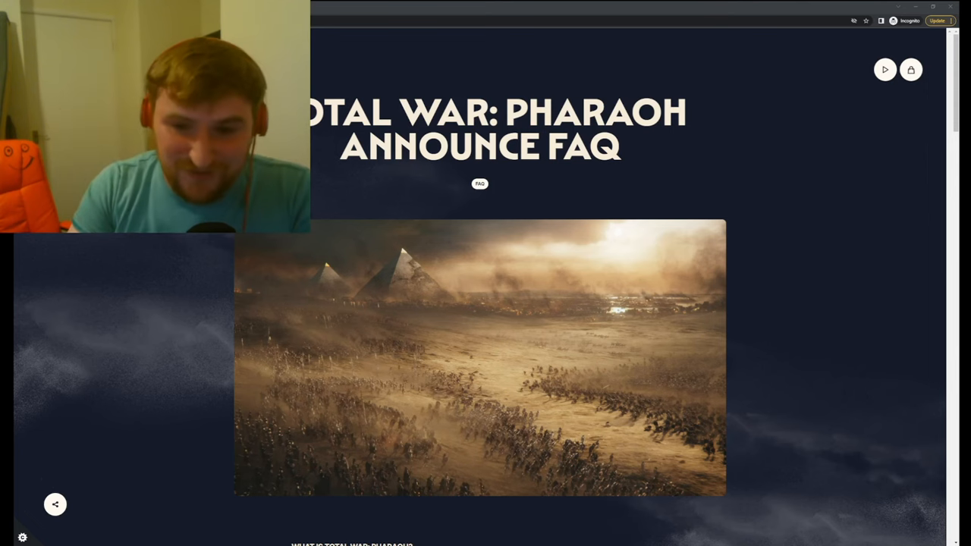
# Scroll past the opening image to the 'What is Total War: Pharaoh?' section
pyautogui.scroll(-3)
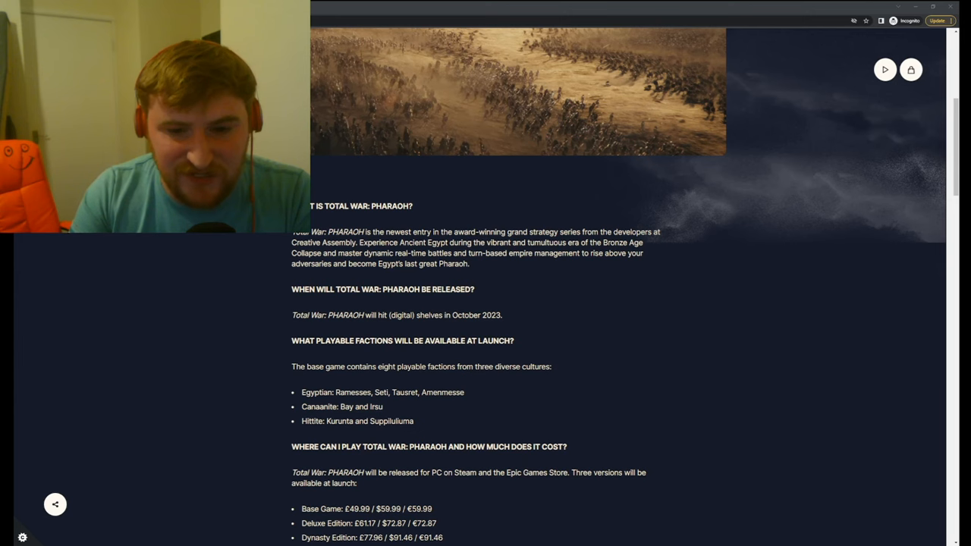
pyautogui.scroll(-3)
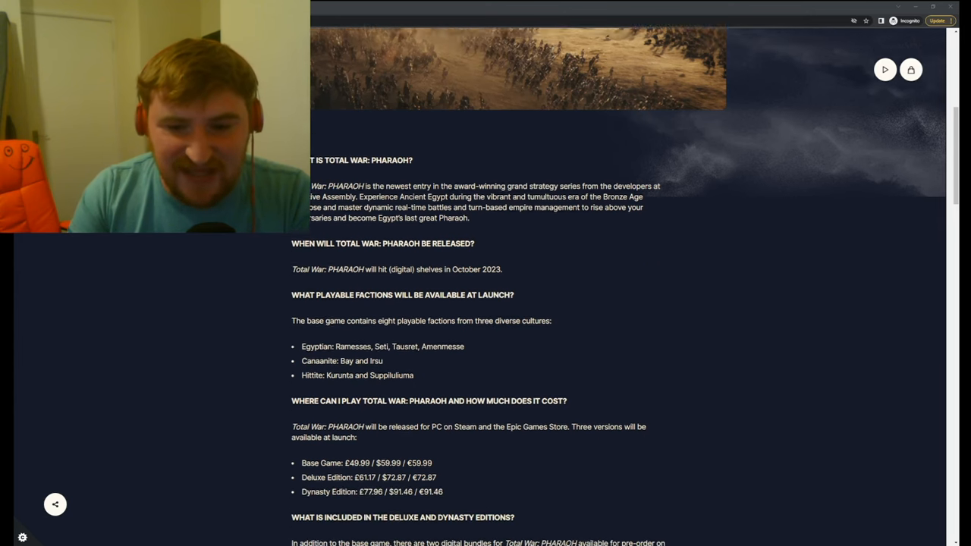
pyautogui.scroll(3)
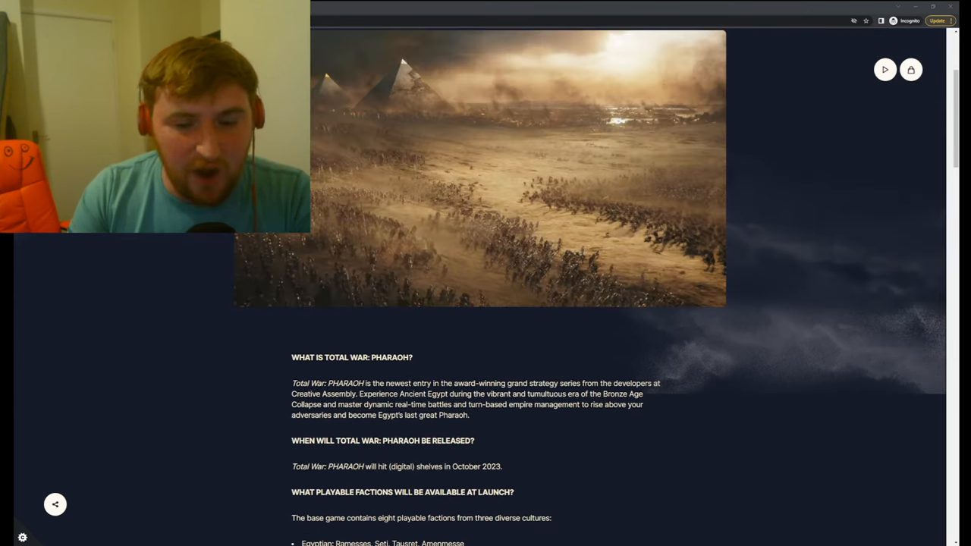
pyautogui.scroll(-3)
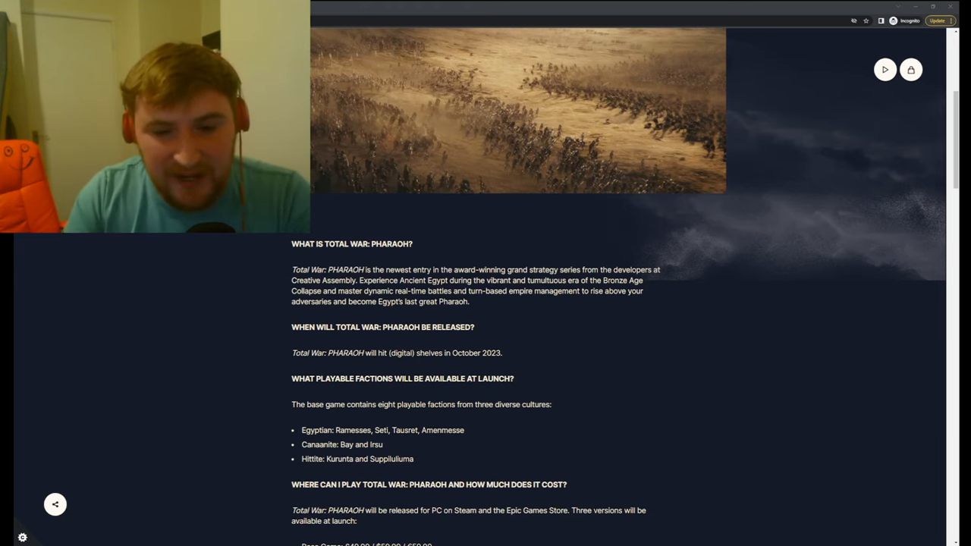
# Scroll down to the version prices and the Deluxe and Dynasty edition contents
pyautogui.scroll(-3)
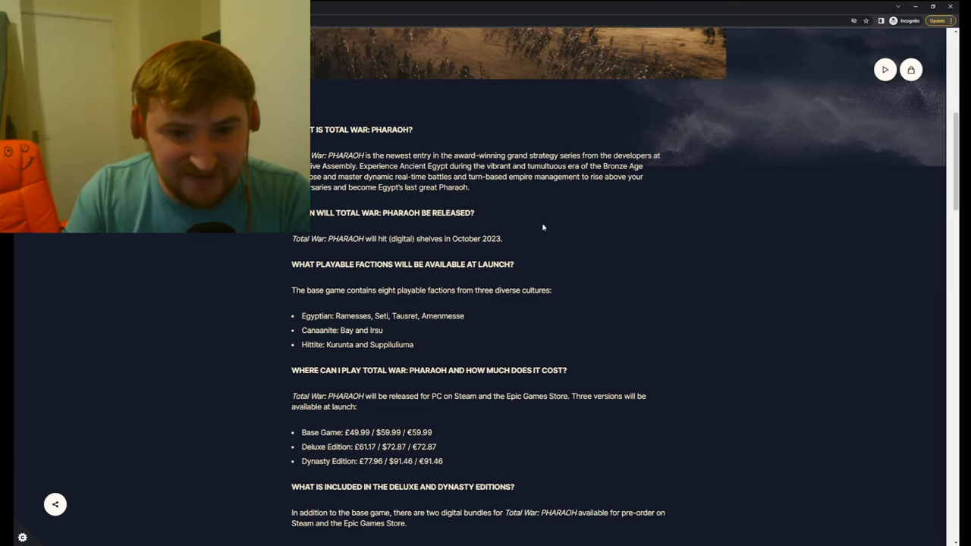
pyautogui.scroll(-3)
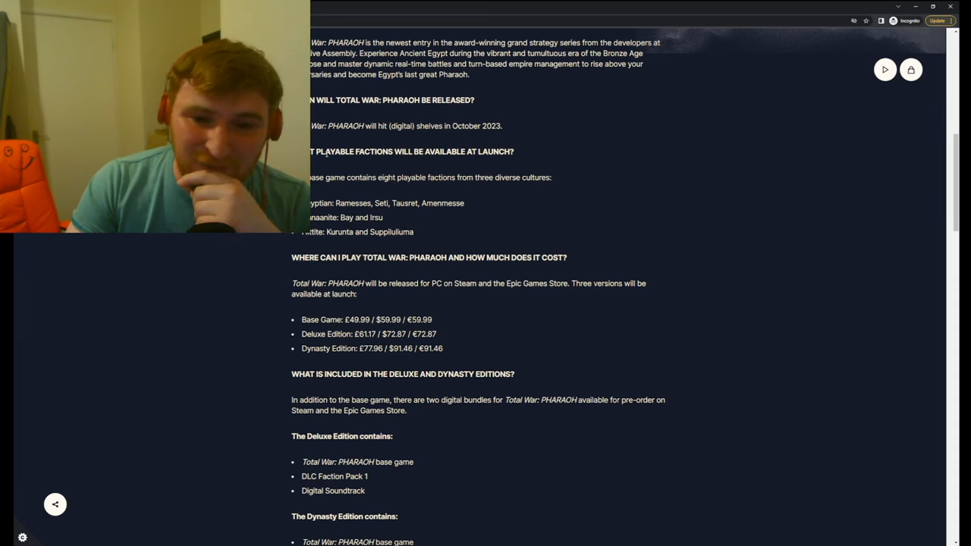
# Scroll to the 10% Deluxe and 25% Dynasty discount and DLC roadmap paragraphs
pyautogui.scroll(-3)
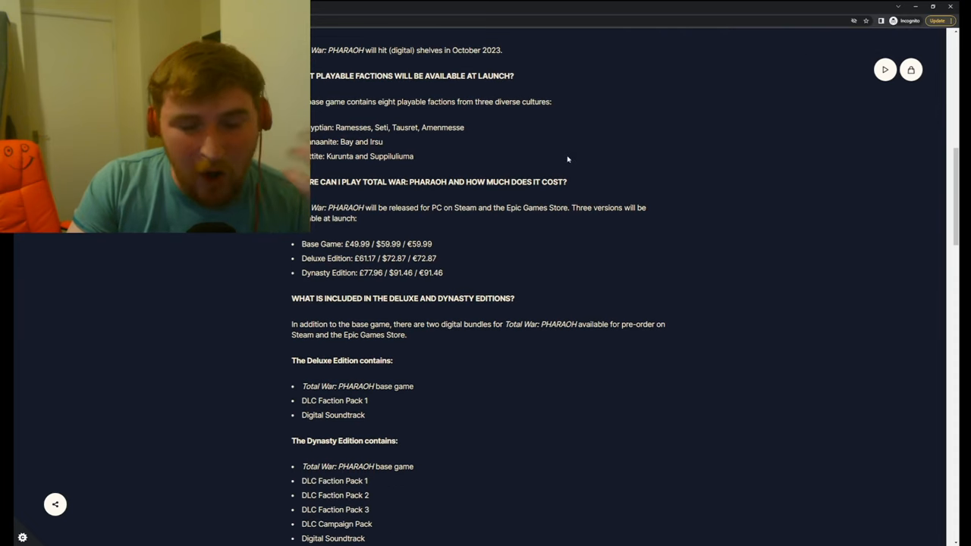
pyautogui.moveTo(572, 156)
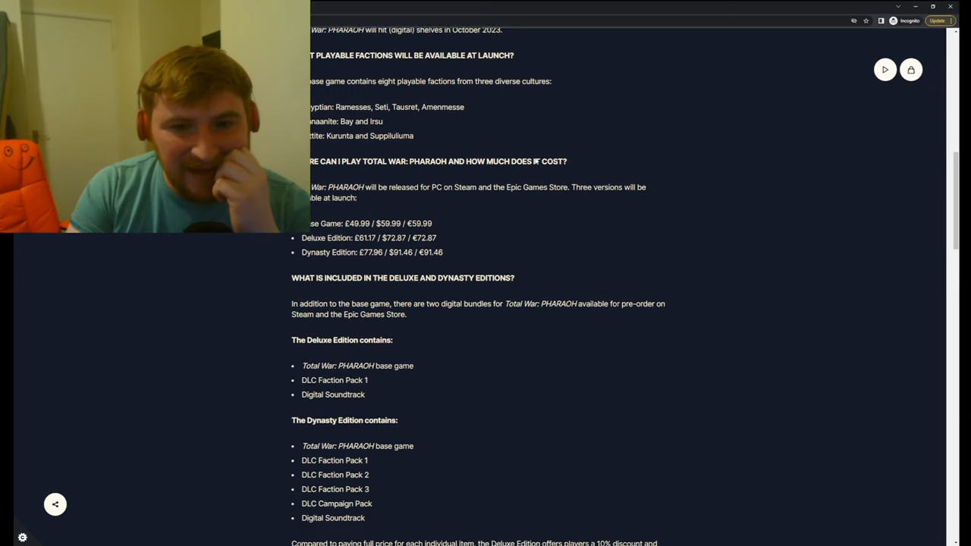
pyautogui.scroll(-3)
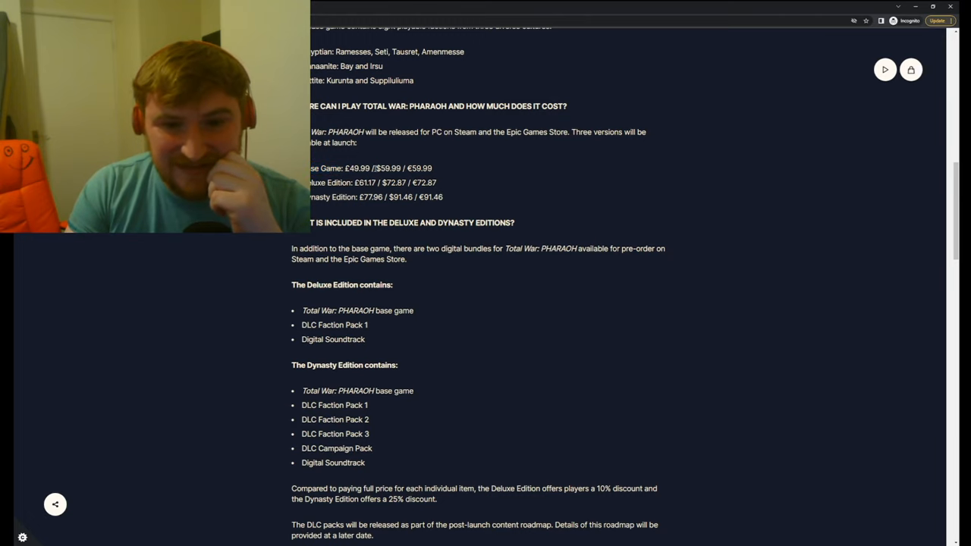
pyautogui.doubleClick(388, 167)
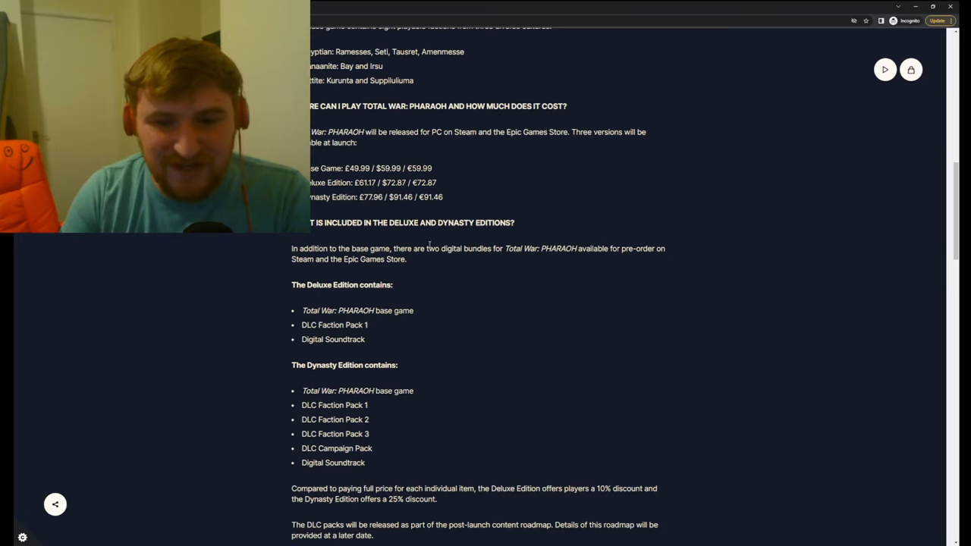
# Nudge the page around the DLC roadmap paragraph, double-clicking words while reading
pyautogui.scroll(-3)
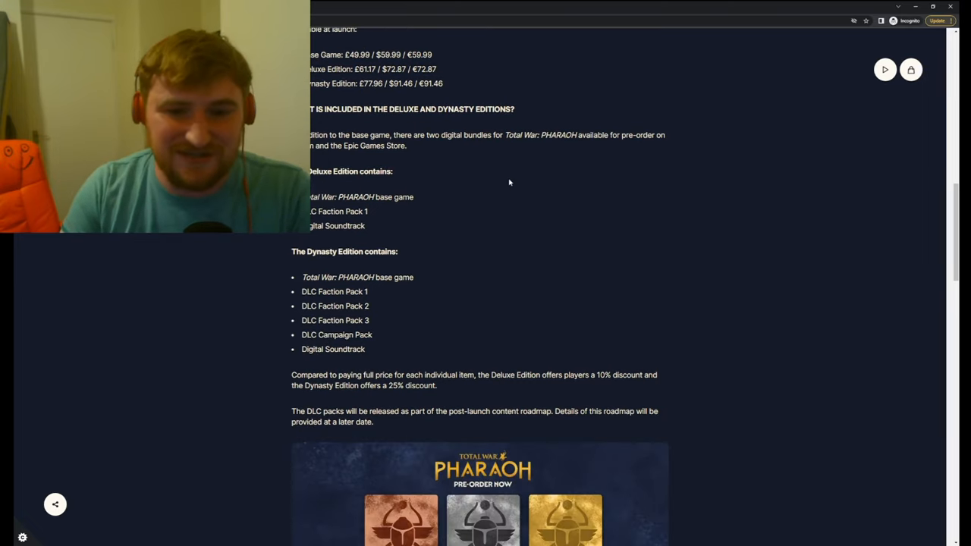
pyautogui.moveTo(432, 234)
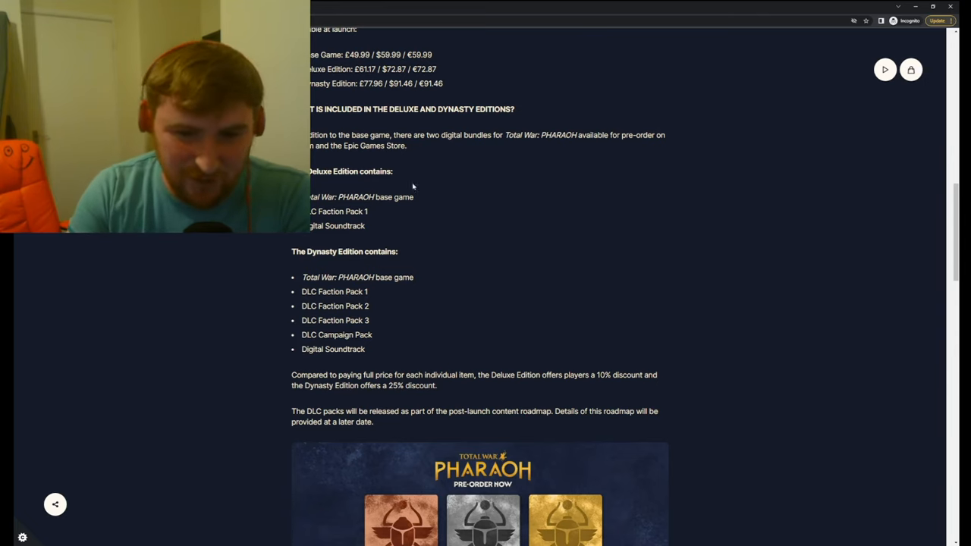
pyautogui.scroll(3)
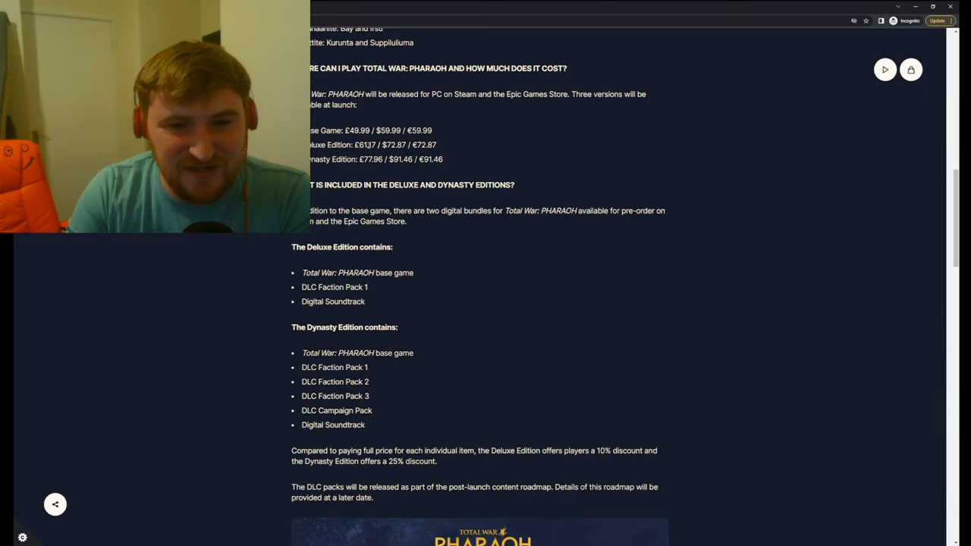
pyautogui.doubleClick(366, 144)
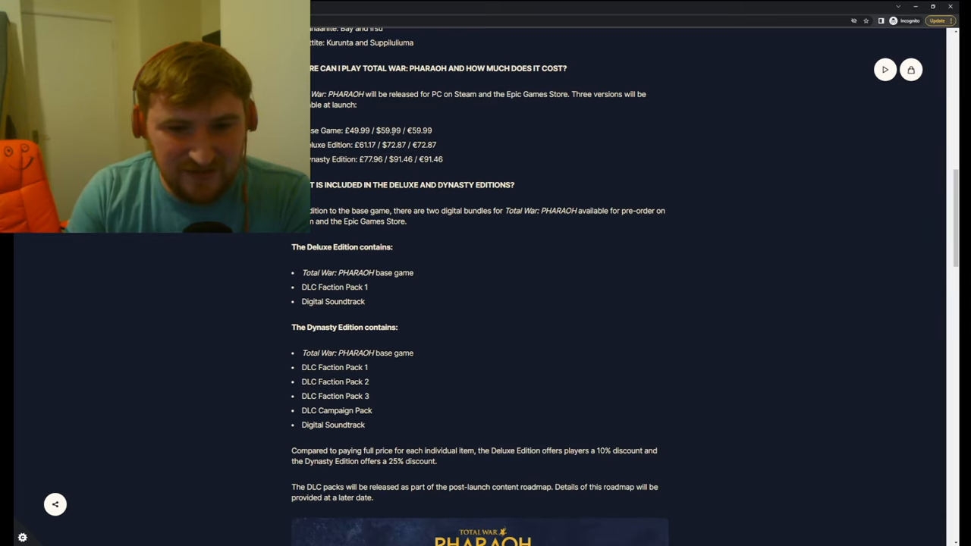
pyautogui.doubleClick(389, 145)
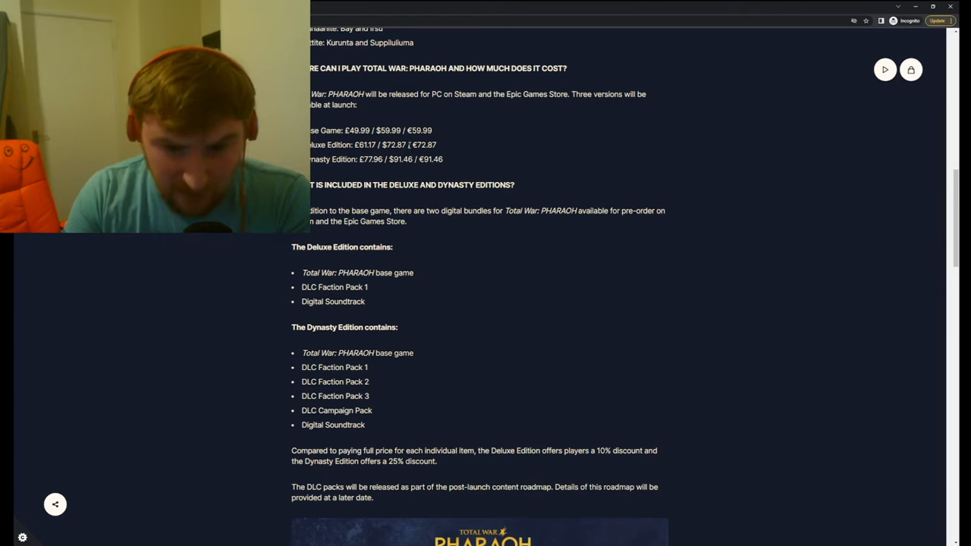
pyautogui.moveTo(404, 235)
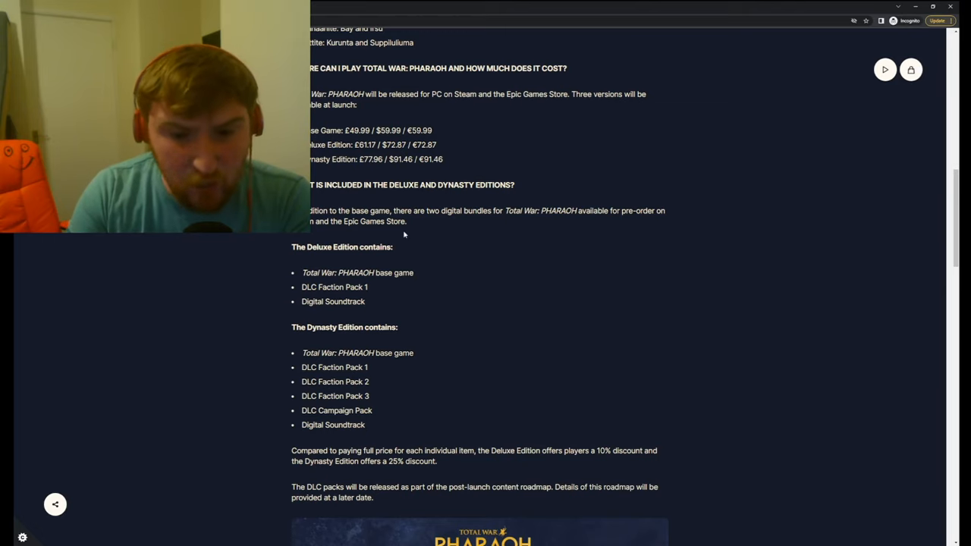
pyautogui.moveTo(301, 301)
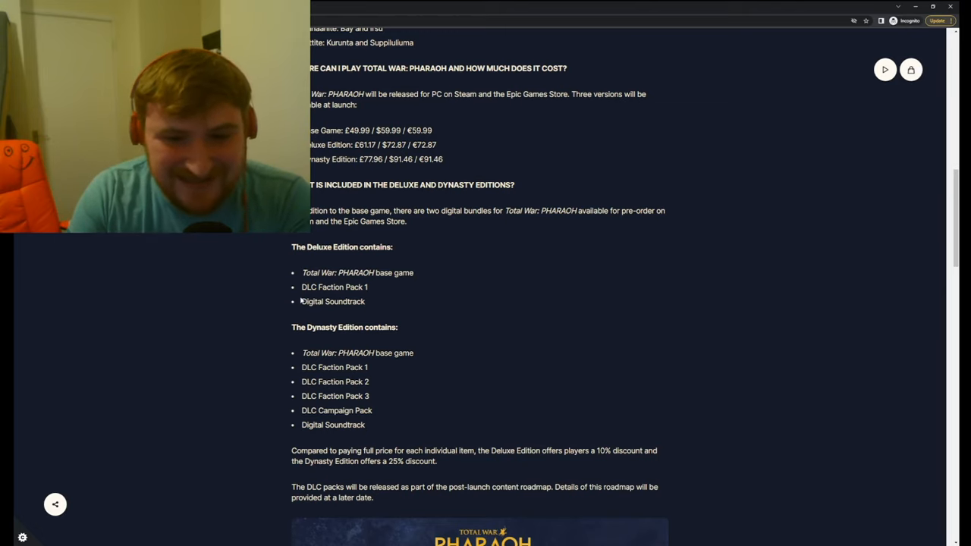
pyautogui.doubleClick(323, 287)
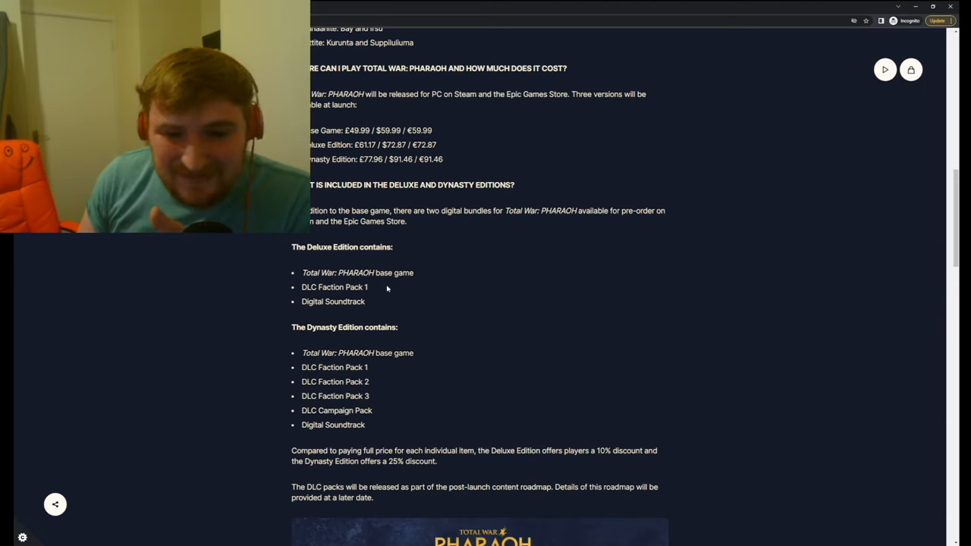
pyautogui.moveTo(309, 389)
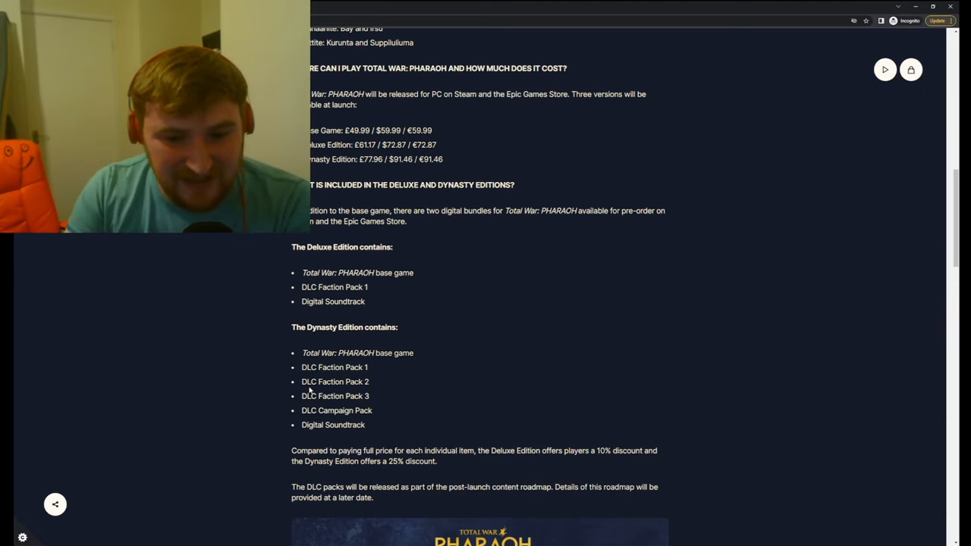
# Highlight the Dynasty Edition DLC items, then clear the highlight
pyautogui.doubleClick(334, 367)
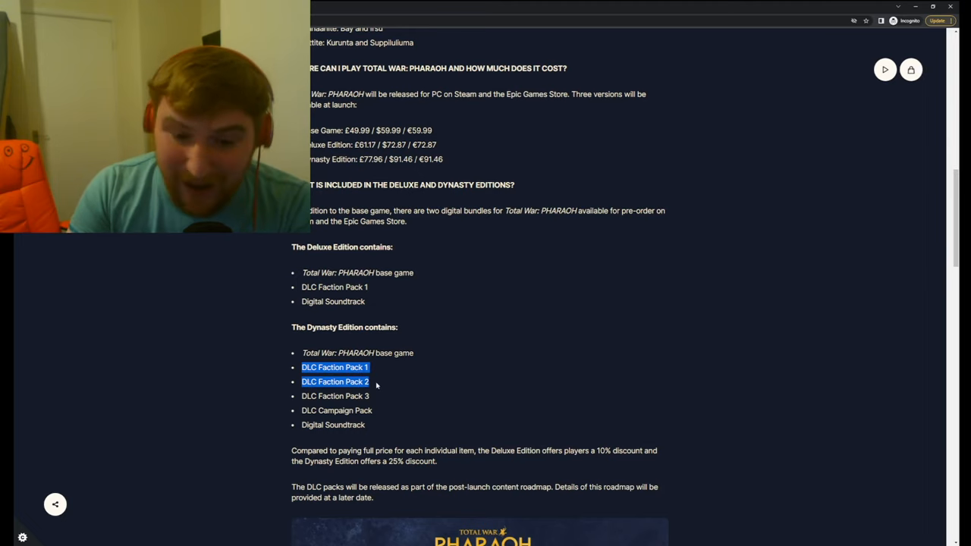
pyautogui.moveTo(376, 383); pyautogui.dragTo(381, 411)
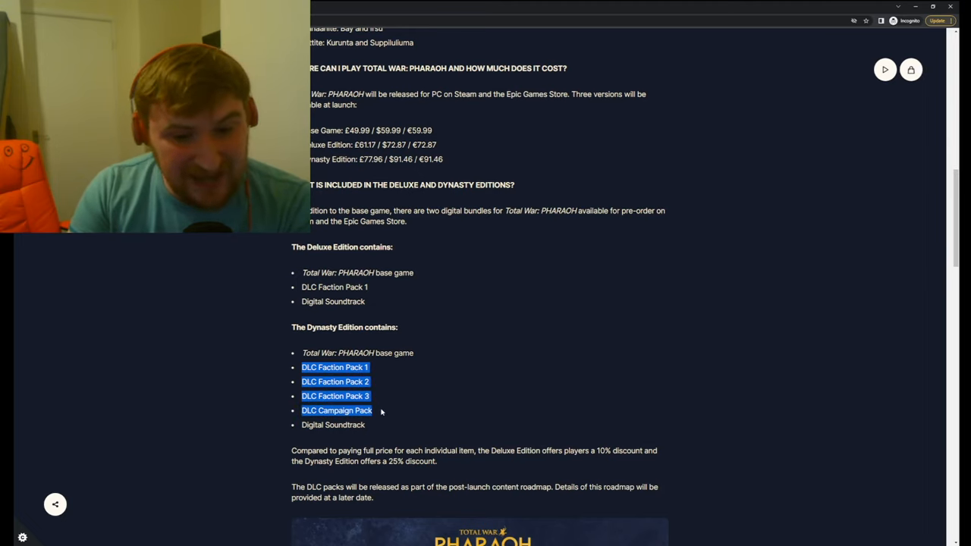
pyautogui.click(377, 410)
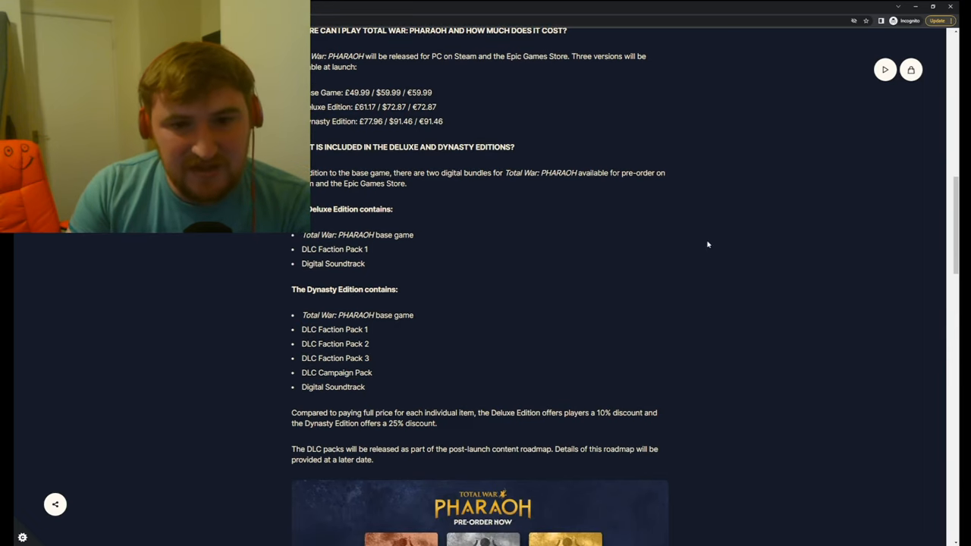
# Scroll down, then back up to the 'Where can I play' heading and version prices
pyautogui.scroll(-3)
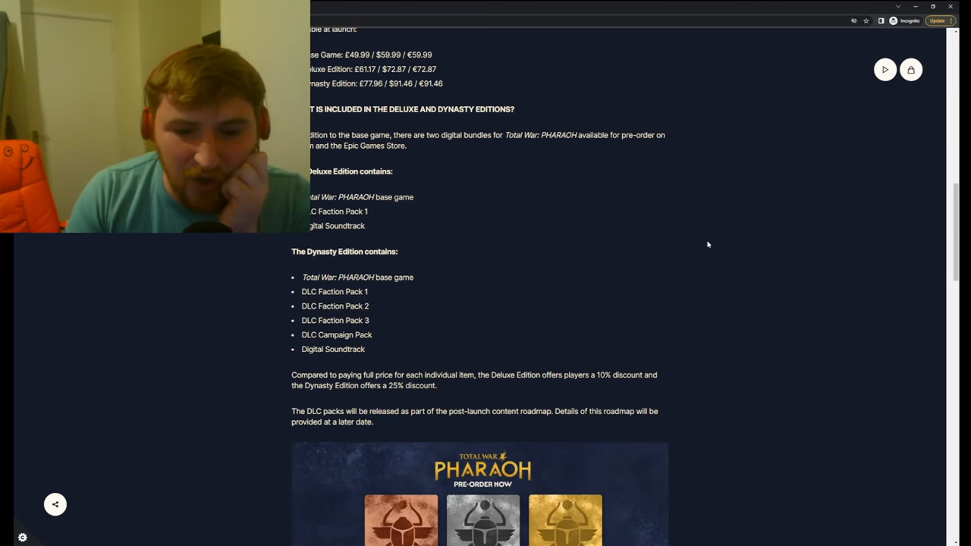
pyautogui.moveTo(663, 229)
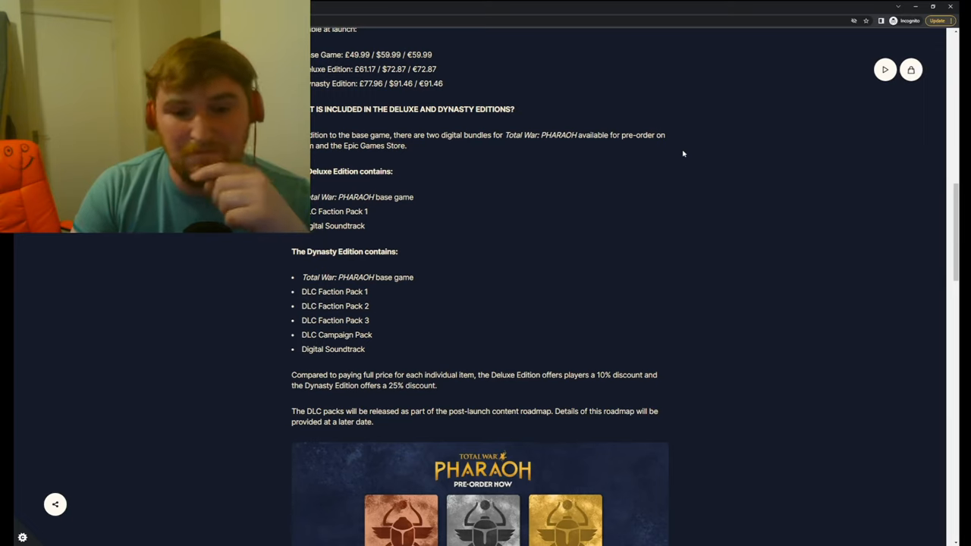
pyautogui.moveTo(694, 150)
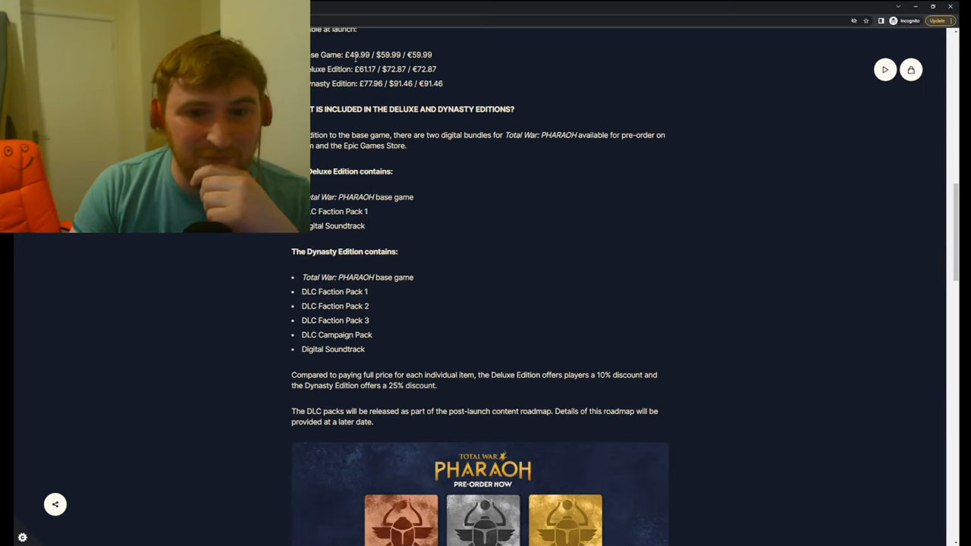
pyautogui.doubleClick(359, 55)
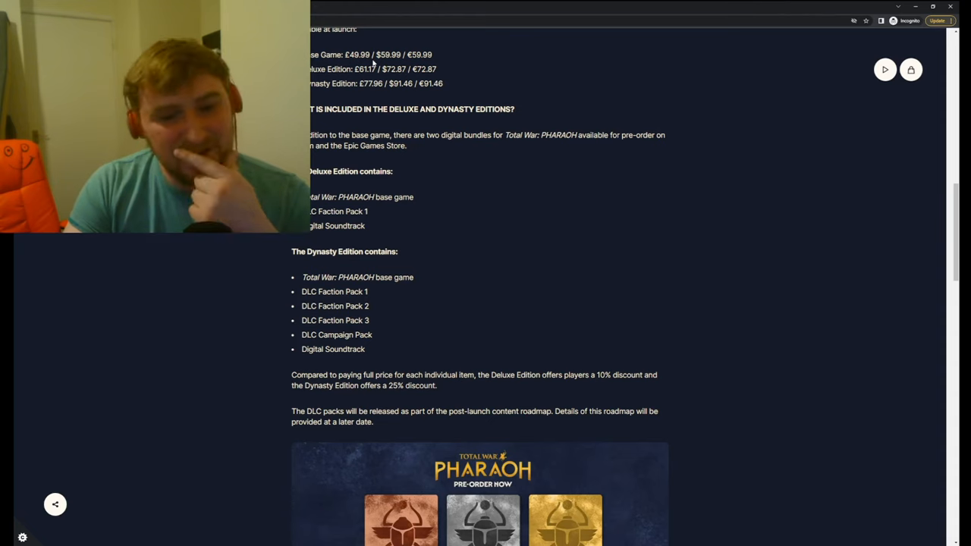
pyautogui.scroll(-3)
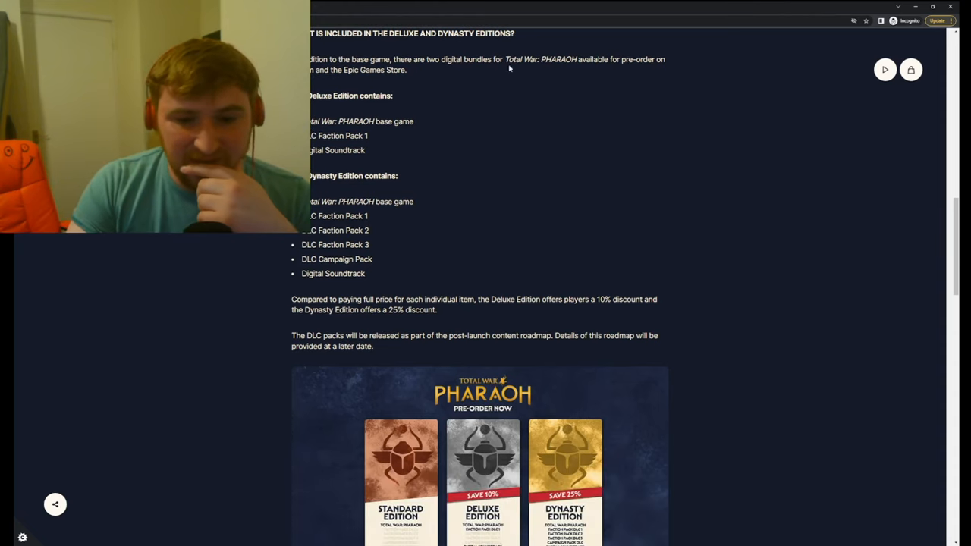
pyautogui.moveTo(376, 299); pyautogui.dragTo(436, 310)
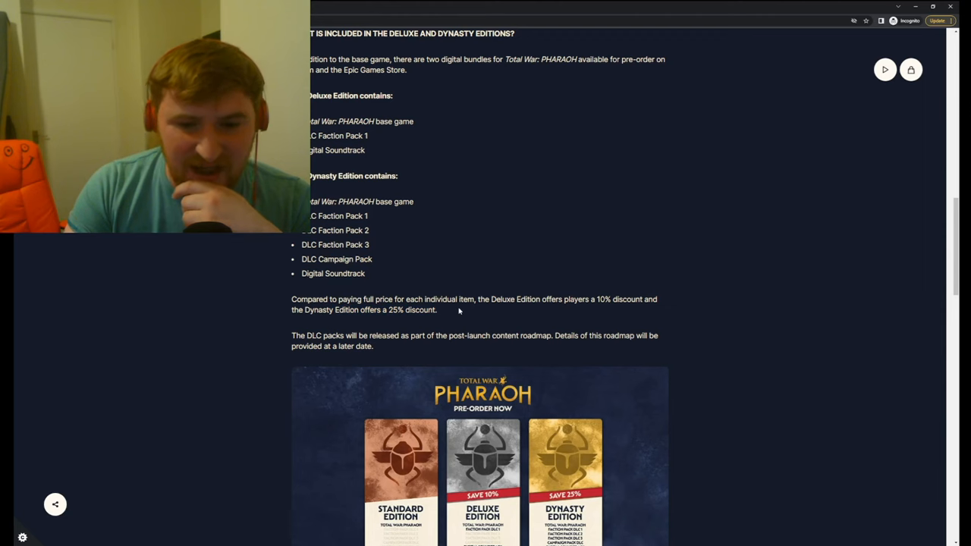
pyautogui.scroll(3)
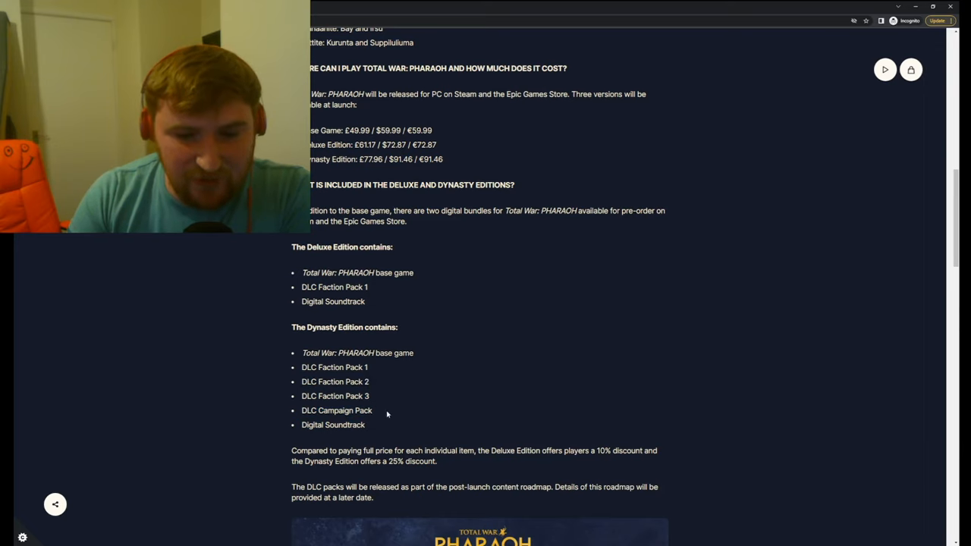
# Highlight and clear the Dynasty DLC pack lines, then scroll to the pre-order editions banner
pyautogui.moveTo(364, 368); pyautogui.dragTo(371, 410)
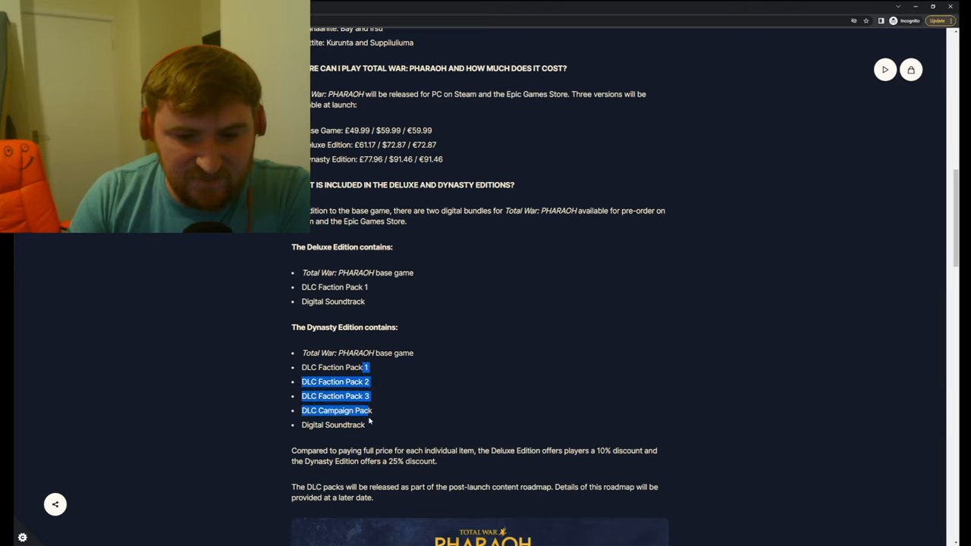
pyautogui.click(372, 425)
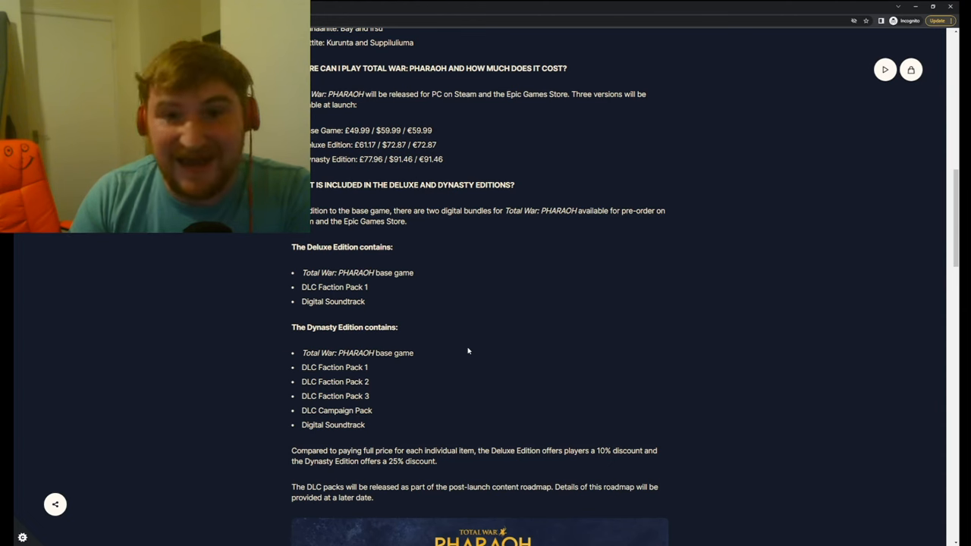
pyautogui.scroll(-3)
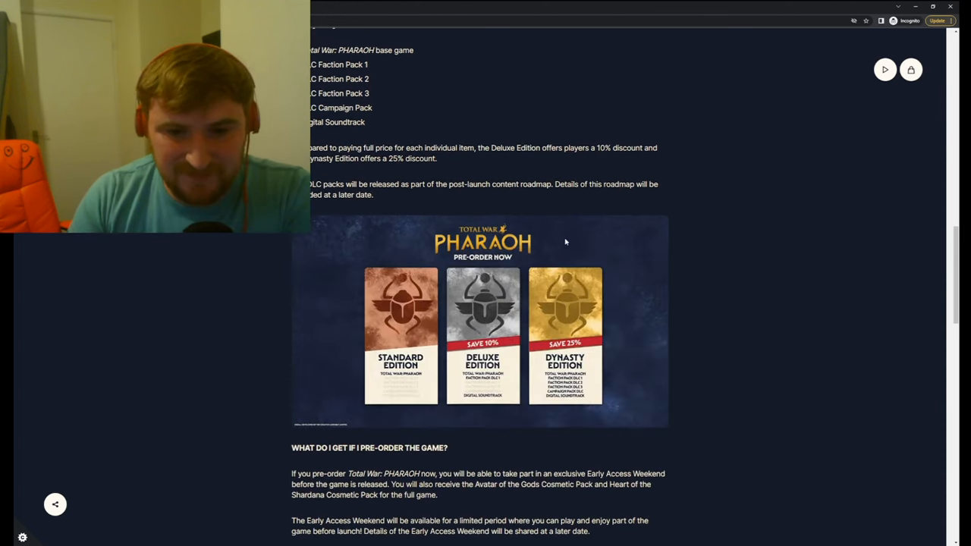
# Scroll past the pre-order bonus graphic to the 'Will there be a physical edition?' answer
pyautogui.scroll(-3)
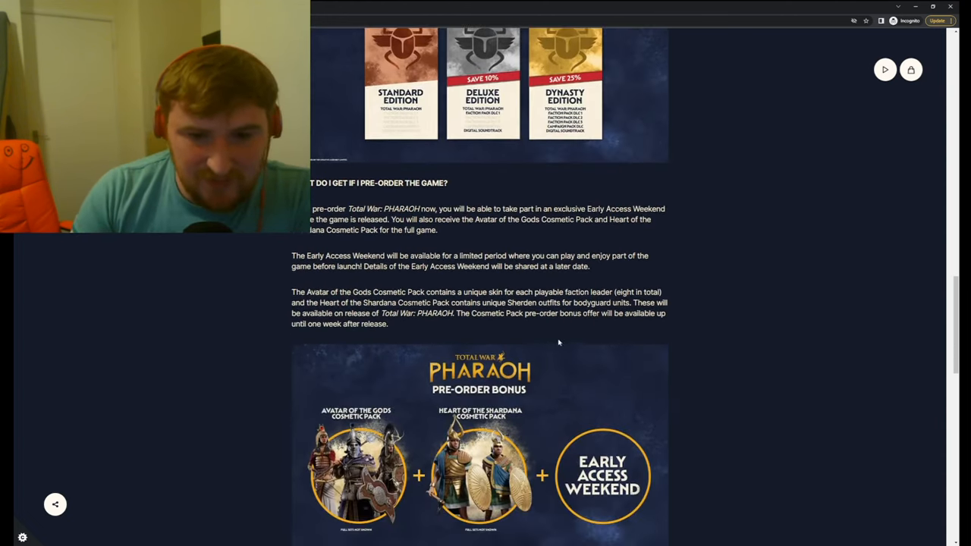
pyautogui.scroll(-3)
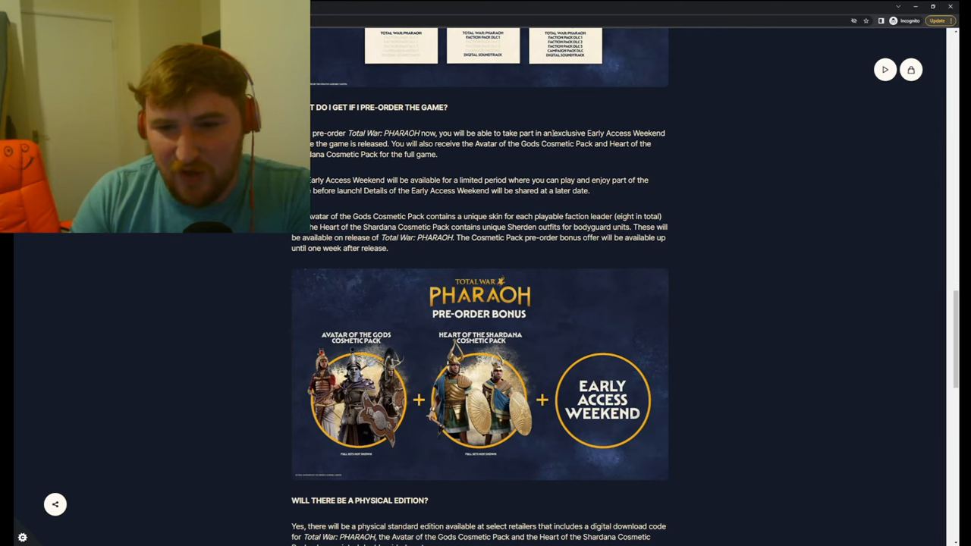
pyautogui.moveTo(545, 133); pyautogui.dragTo(365, 143)
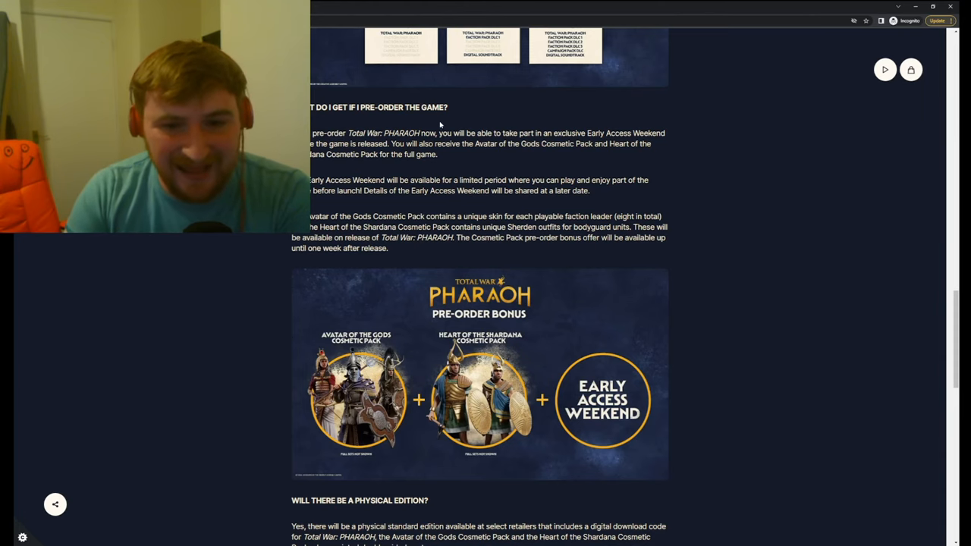
pyautogui.scroll(-3)
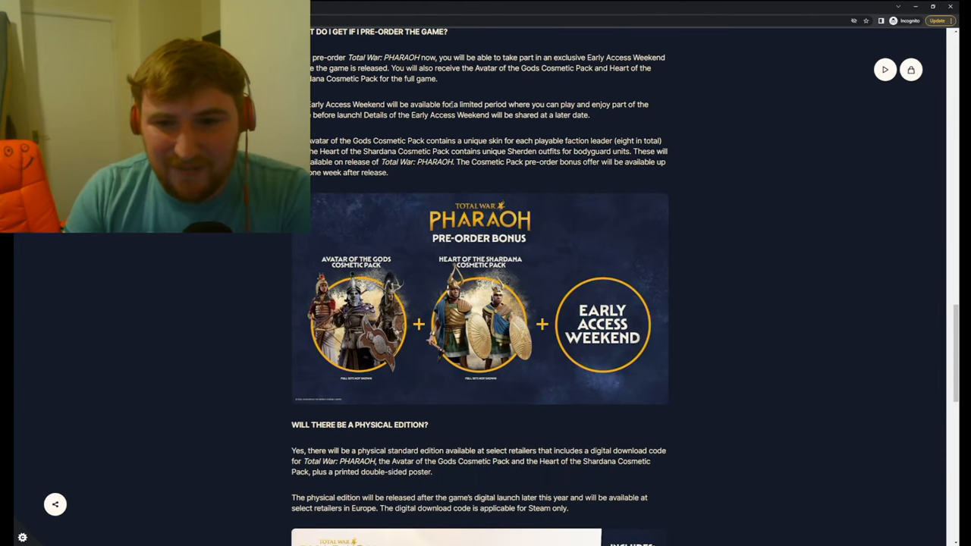
pyautogui.moveTo(410, 104); pyautogui.dragTo(588, 115)
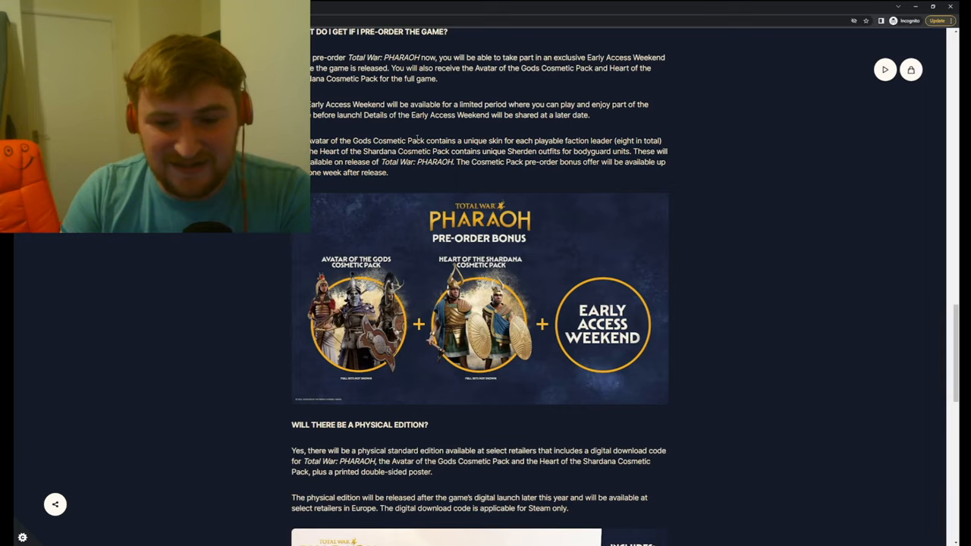
pyautogui.scroll(-3)
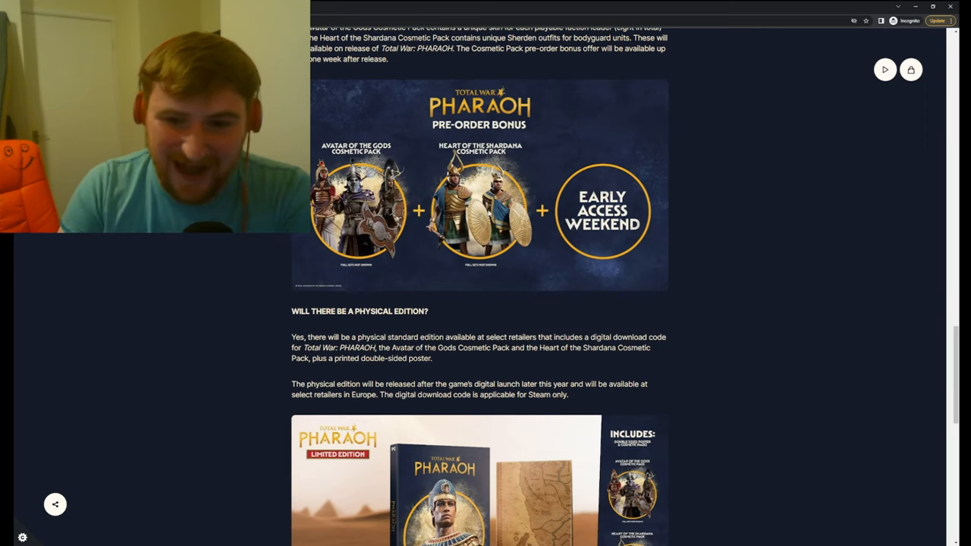
# Scroll through the languages, multiplayer and Mac answers down to the page footer
pyautogui.scroll(-3)
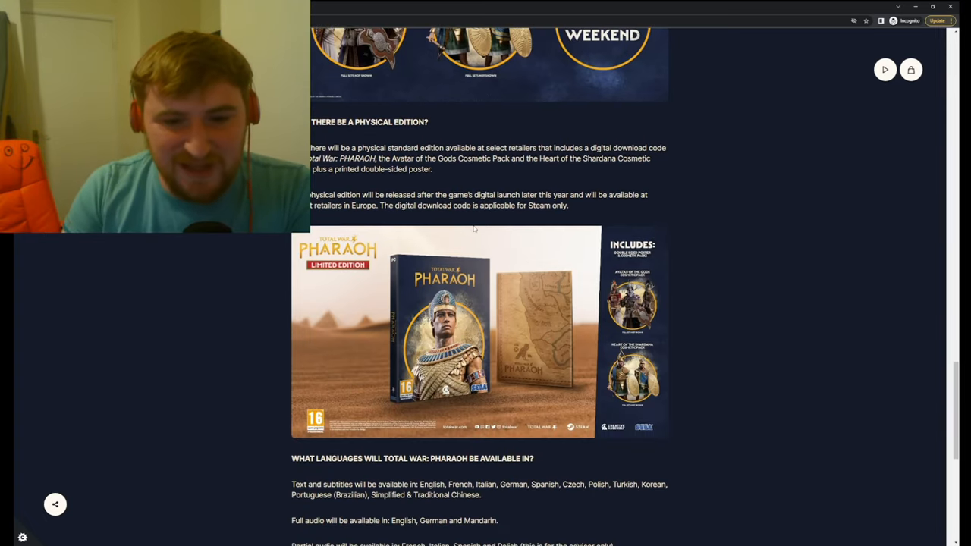
pyautogui.scroll(-3)
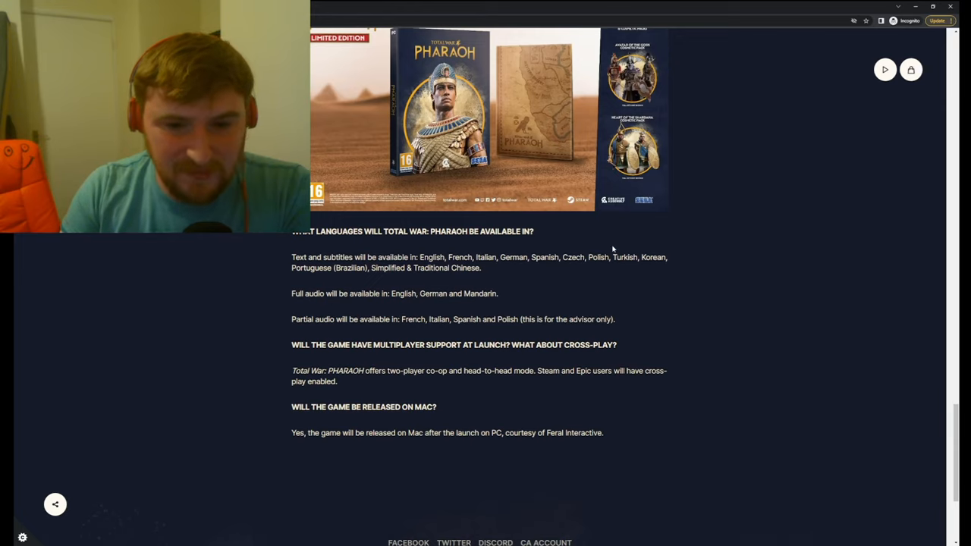
pyautogui.scroll(-3)
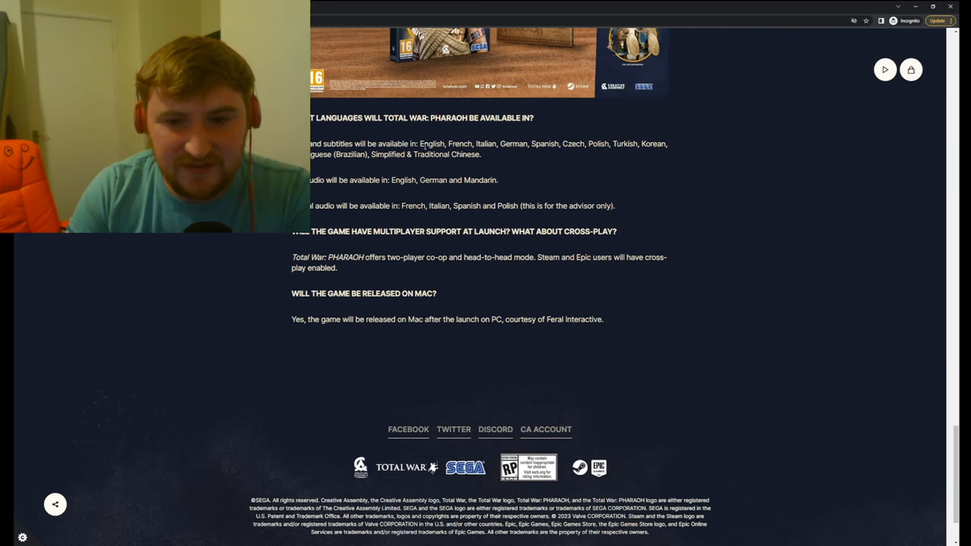
pyautogui.moveTo(383, 188)
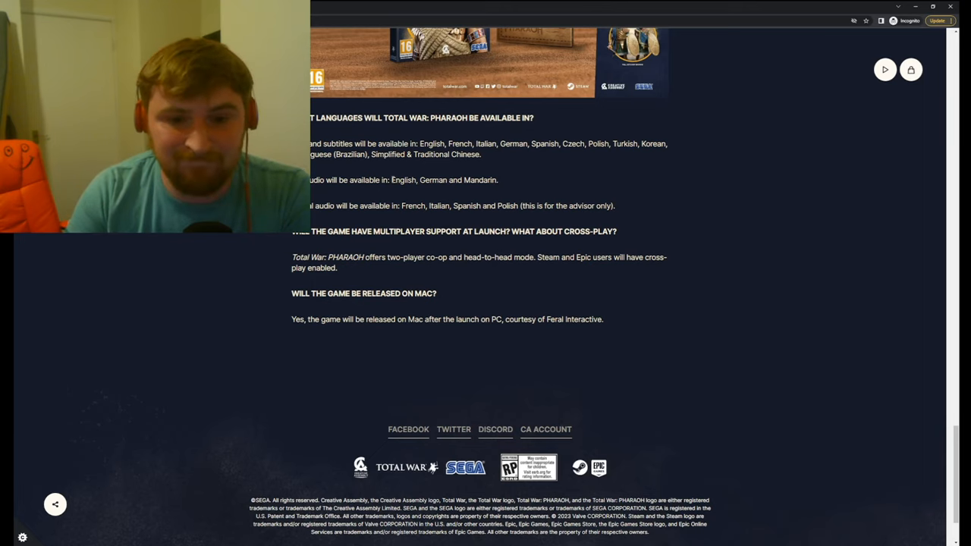
pyautogui.moveTo(381, 217)
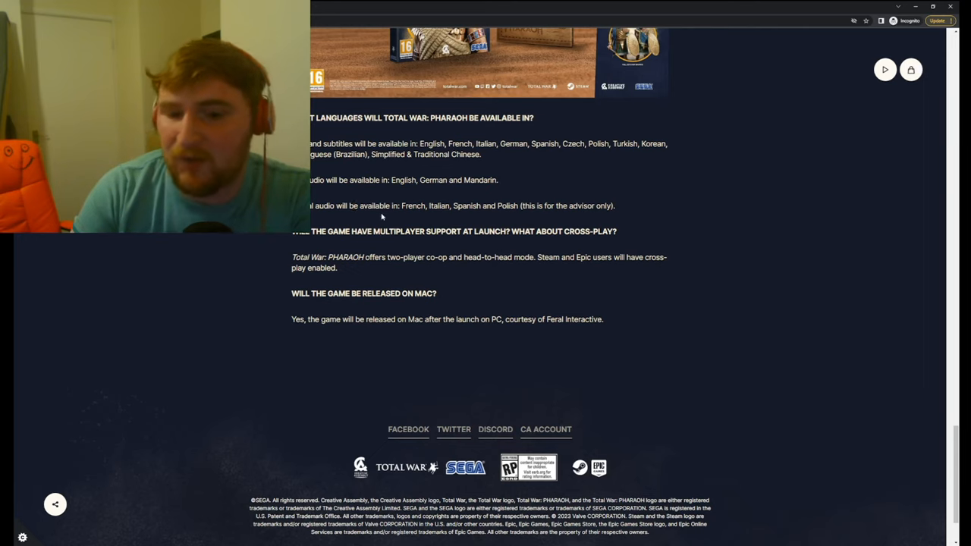
pyautogui.doubleClick(413, 206)
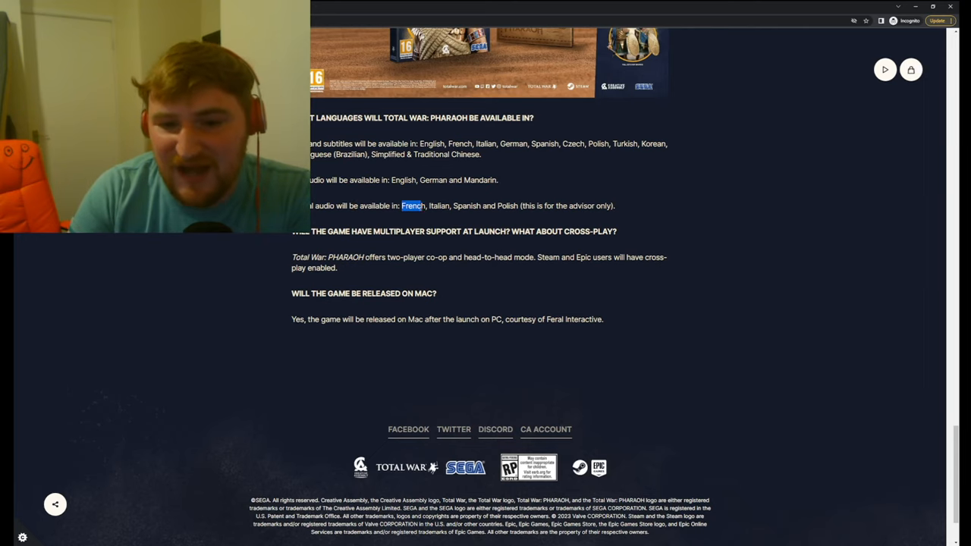
pyautogui.moveTo(403, 206); pyautogui.dragTo(615, 206)
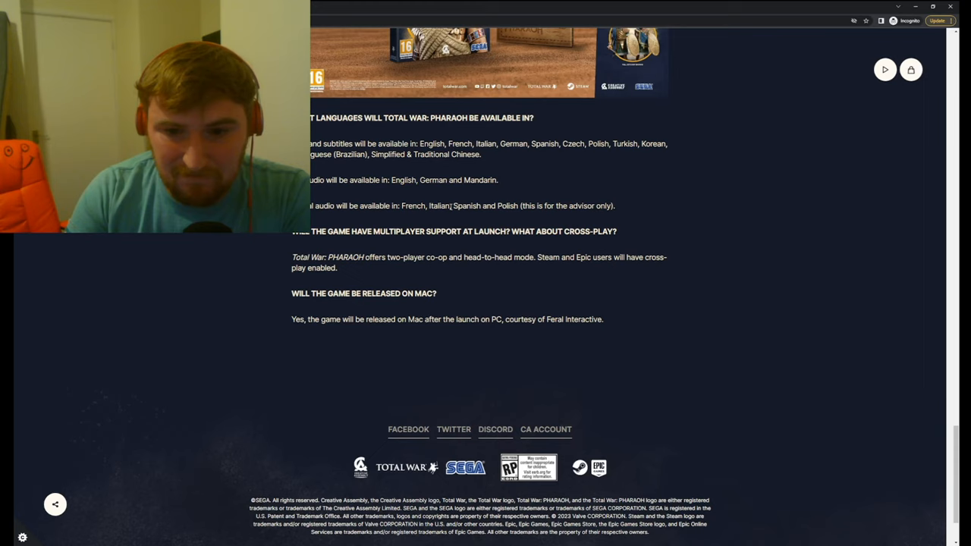
pyautogui.doubleClick(466, 205)
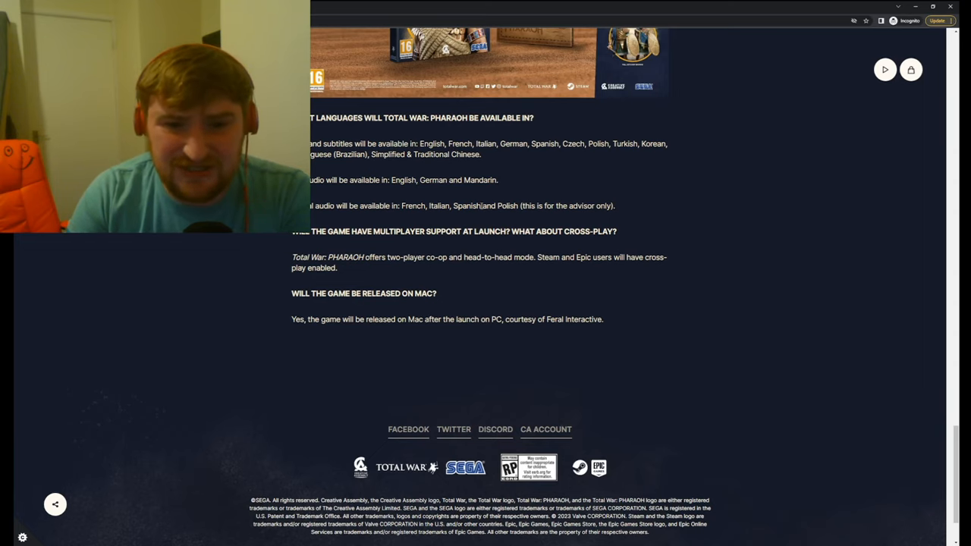
pyautogui.doubleClick(466, 205)
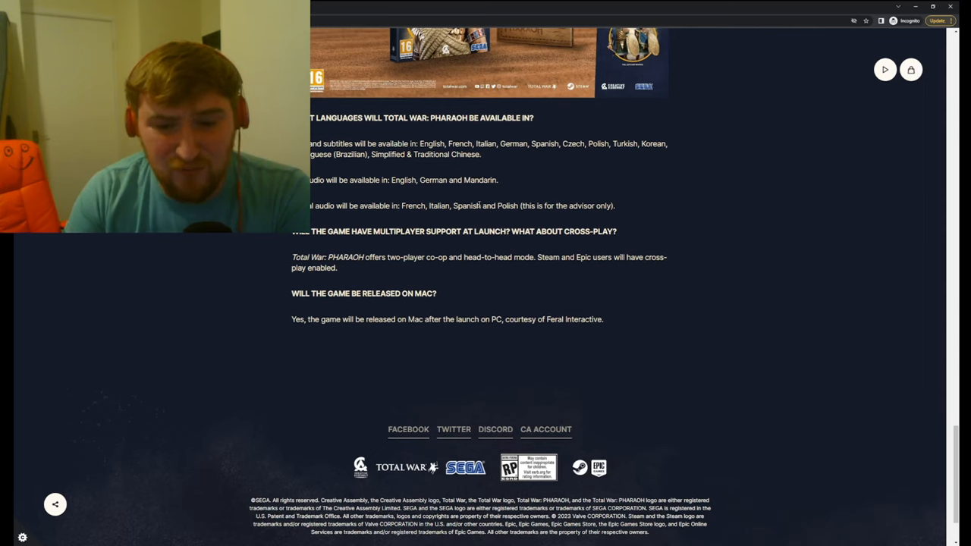
pyautogui.doubleClick(466, 206)
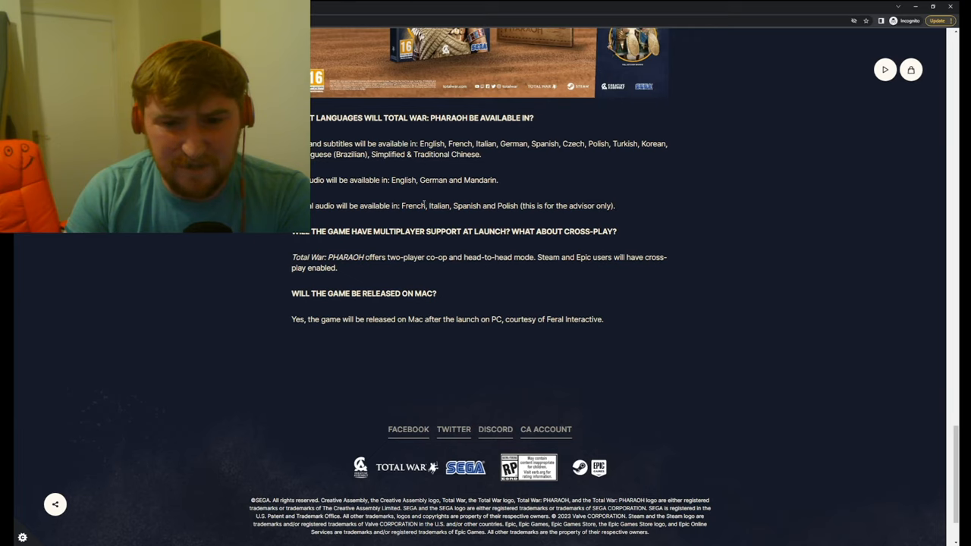
pyautogui.doubleClick(413, 206)
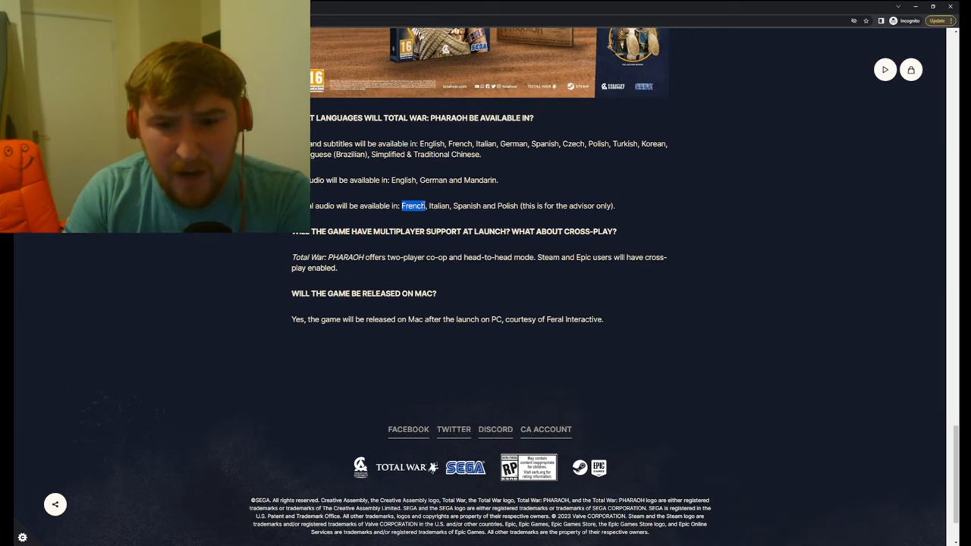
pyautogui.doubleClick(466, 206)
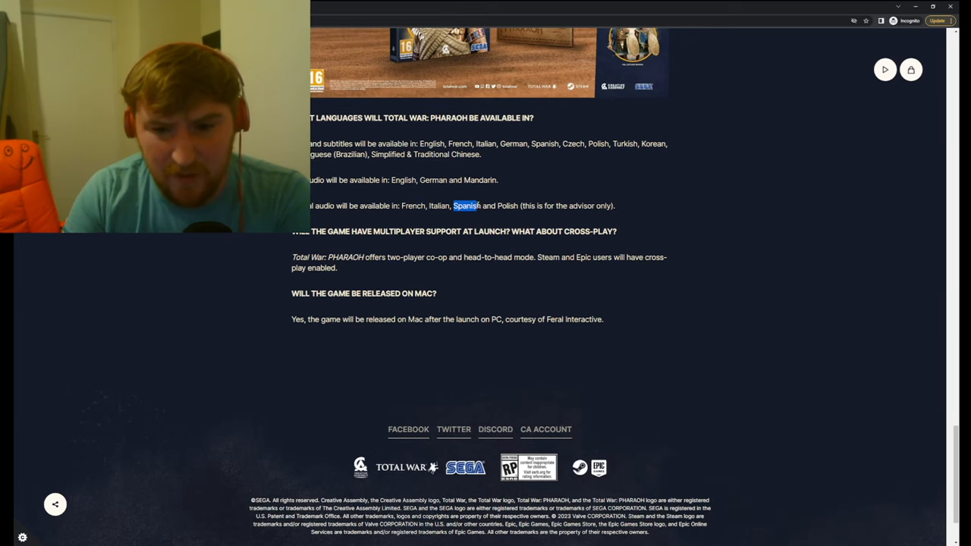
pyautogui.click(466, 205)
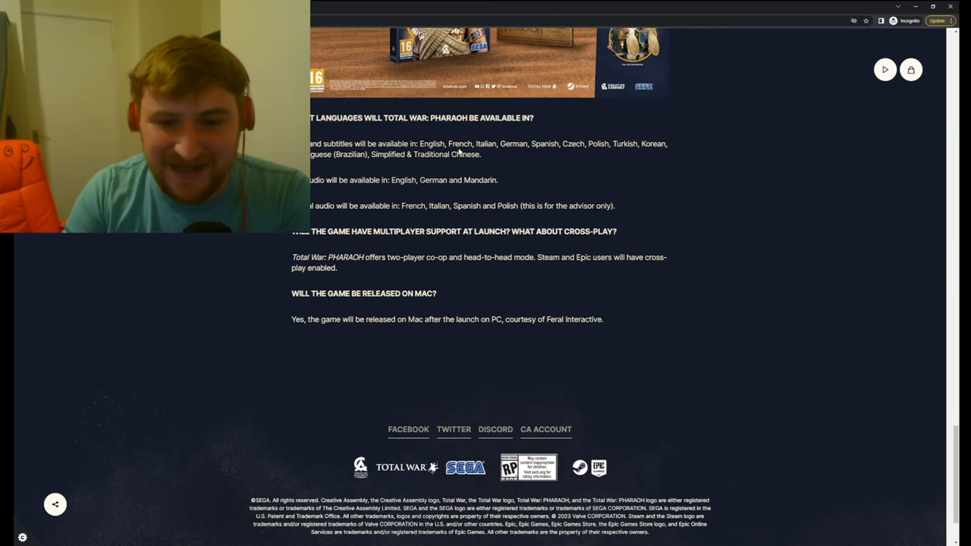
# Scroll to the privacy and careers links, then double-click 'head-to-head' in the multiplayer answer
pyautogui.scroll(-3)
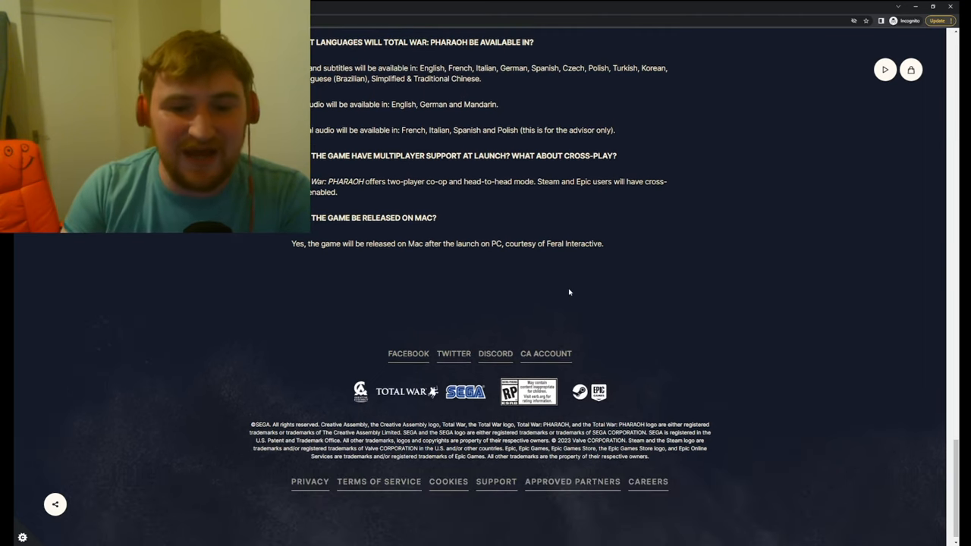
pyautogui.moveTo(537, 265)
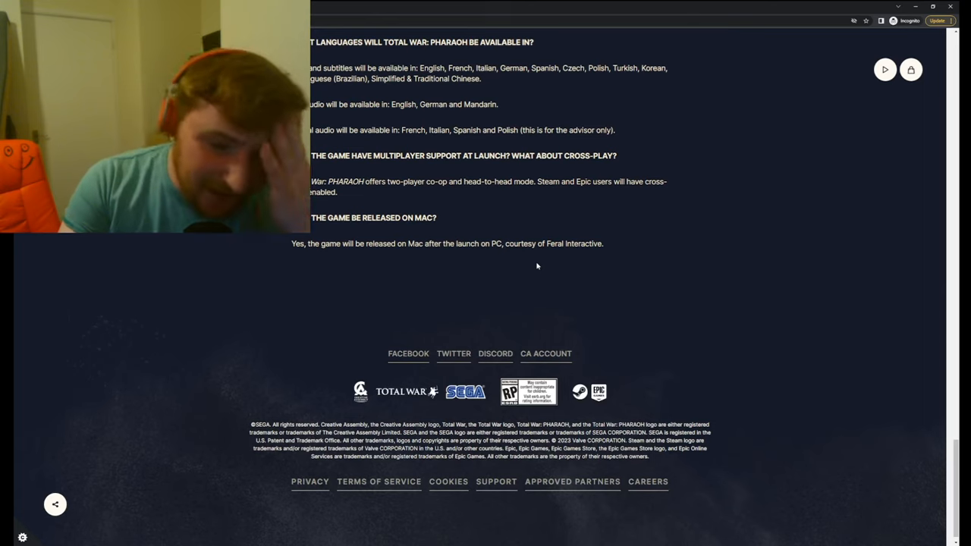
pyautogui.moveTo(565, 241)
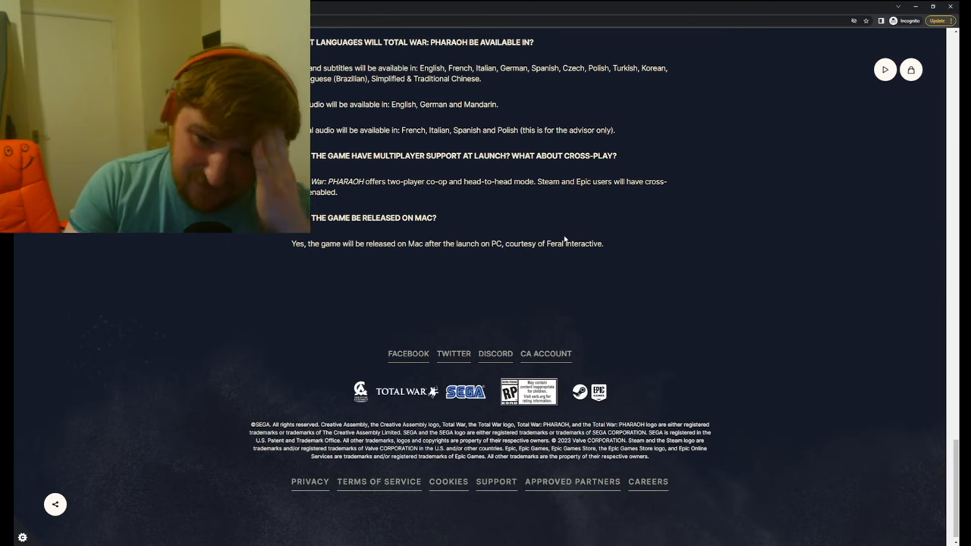
pyautogui.moveTo(533, 219)
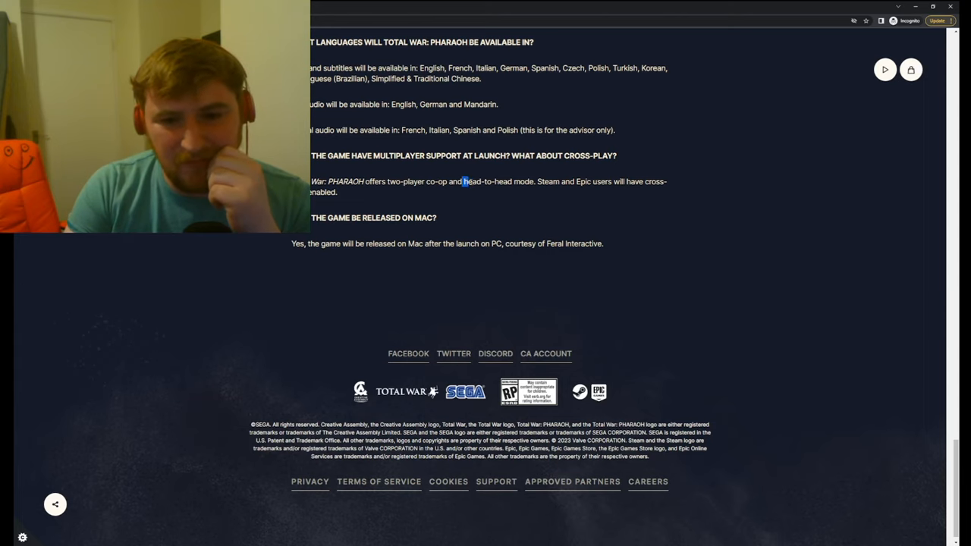
pyautogui.doubleClick(497, 182)
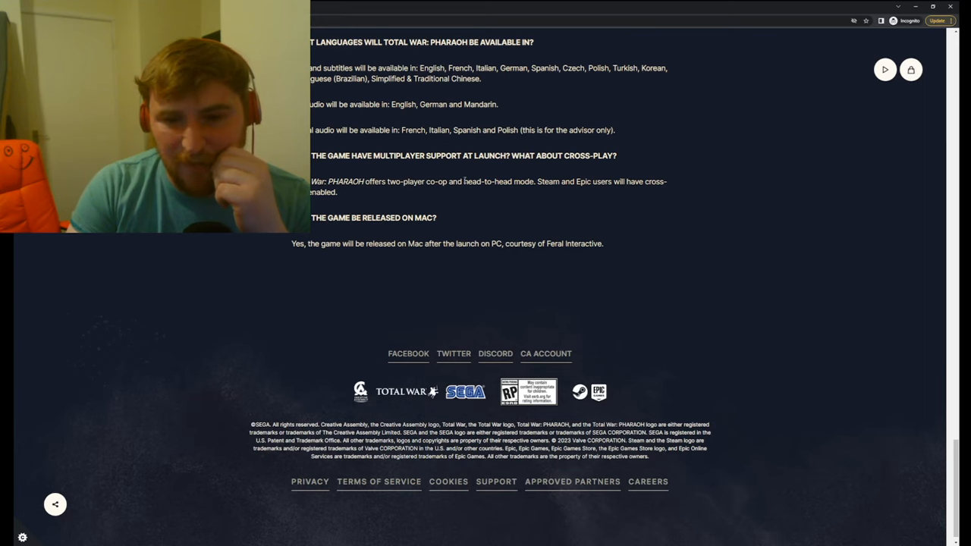
pyautogui.doubleClick(487, 181)
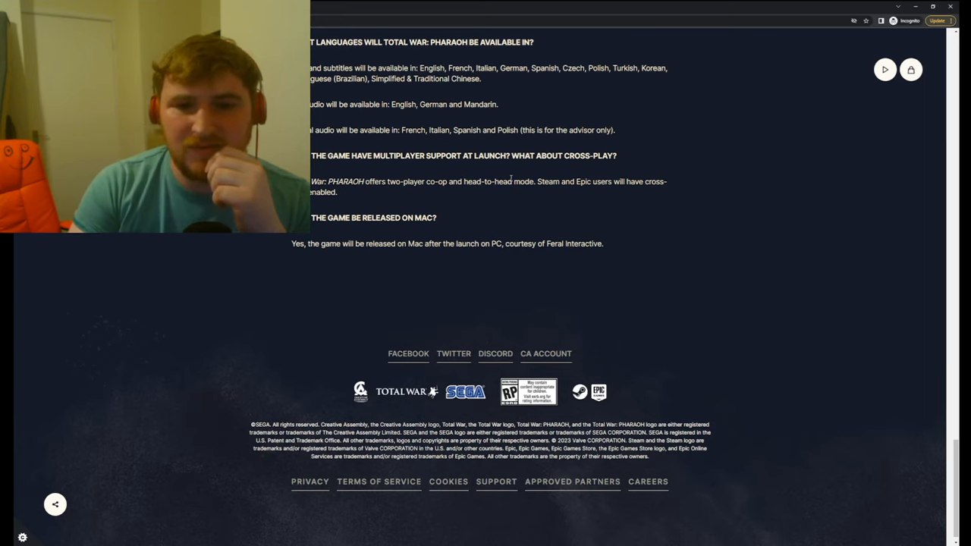
pyautogui.doubleClick(487, 181)
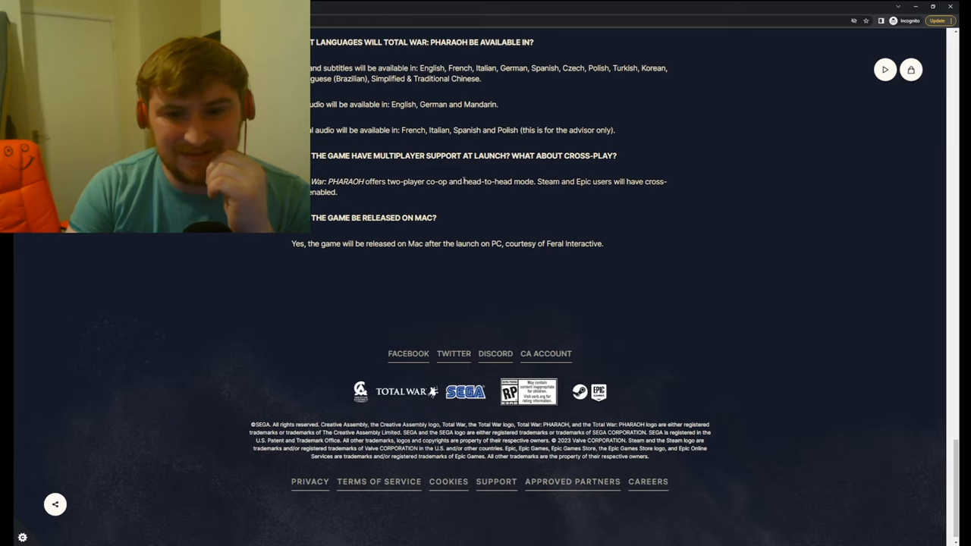
pyautogui.doubleClick(488, 182)
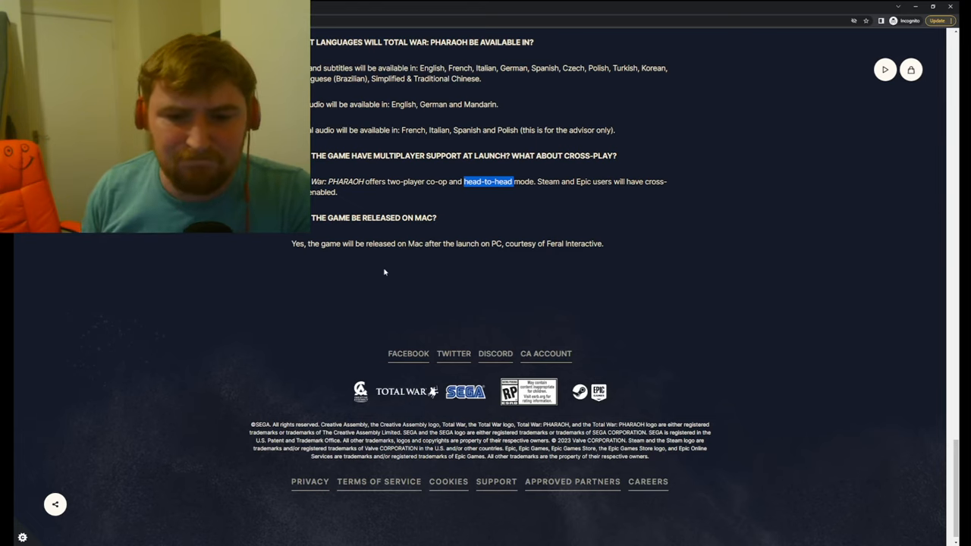
# Scroll back up past the editions and pricing to the FAQ title and battle image
pyautogui.scroll(3)
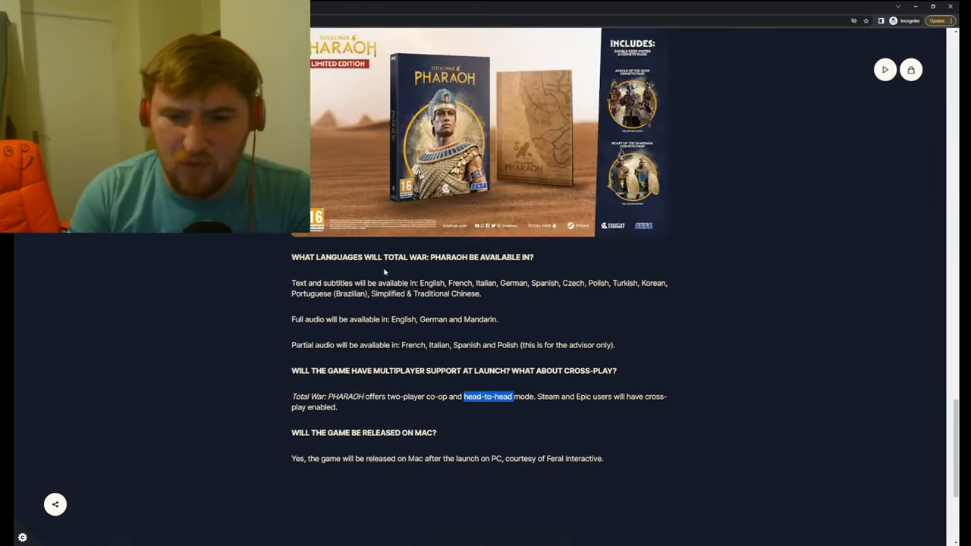
pyautogui.scroll(3)
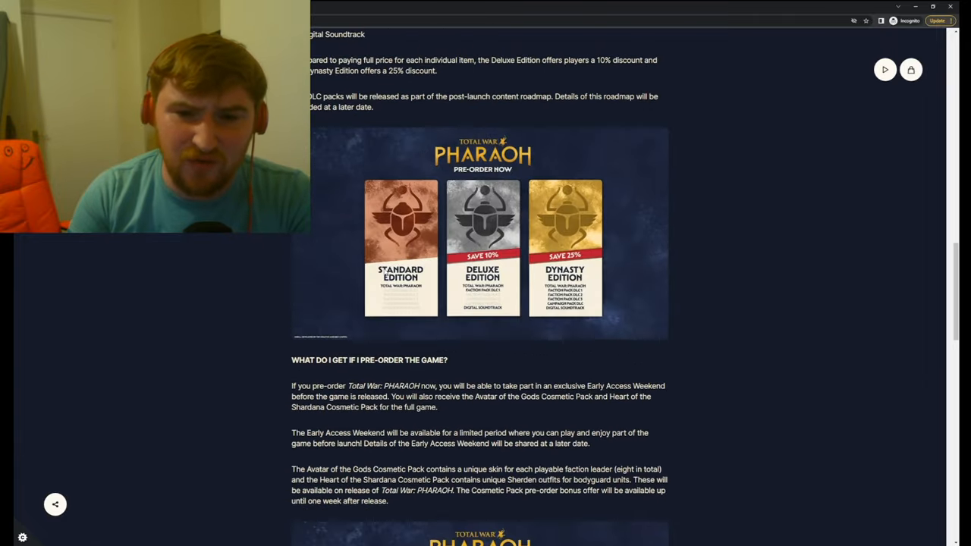
pyautogui.scroll(3)
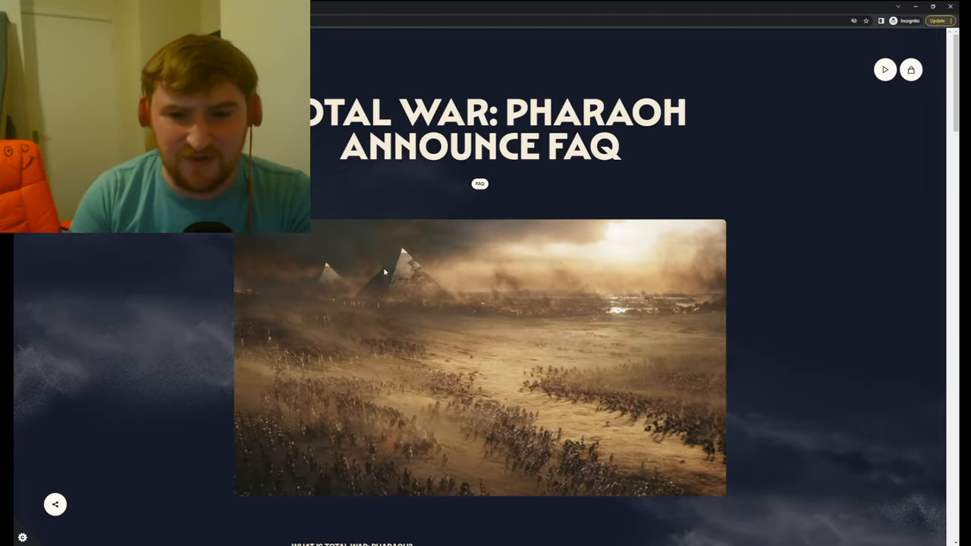
pyautogui.scroll(-3)
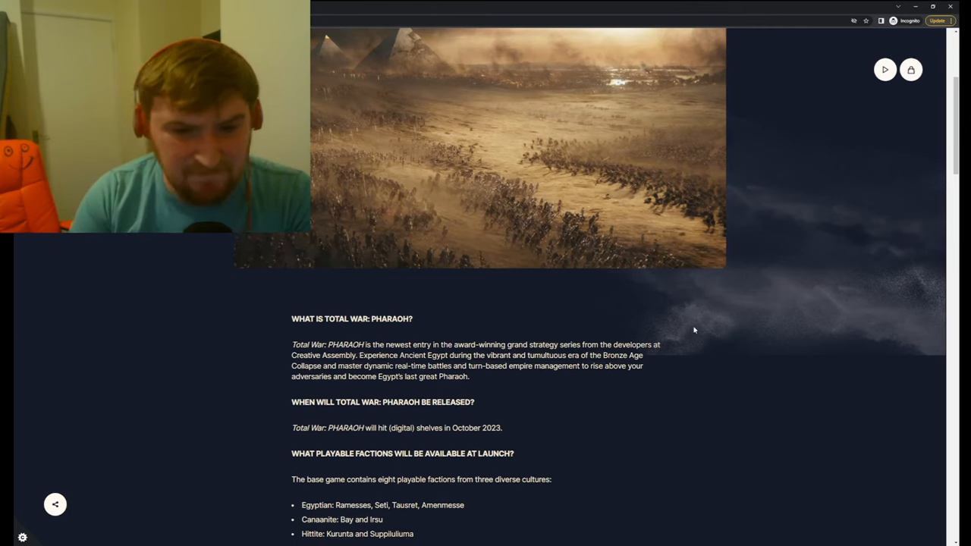
pyautogui.scroll(-3)
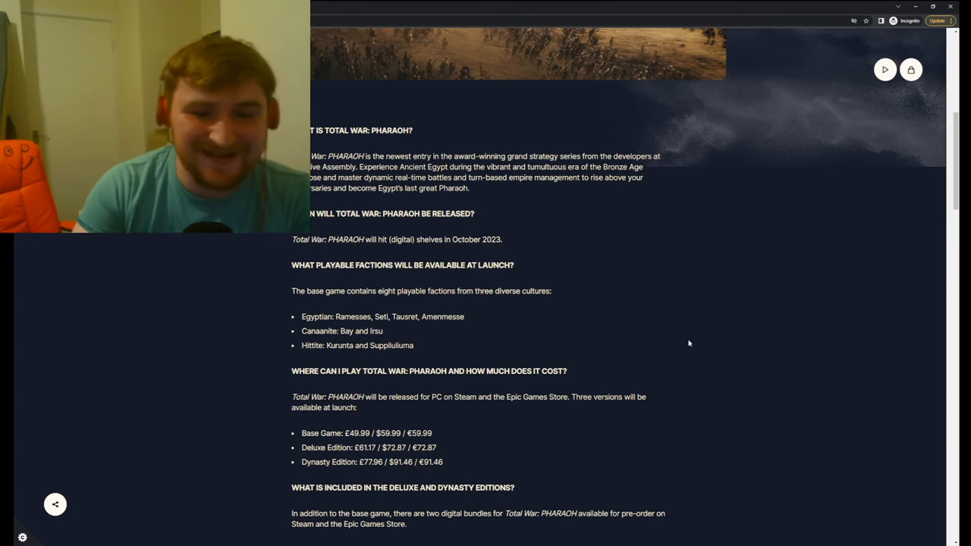
pyautogui.scroll(3)
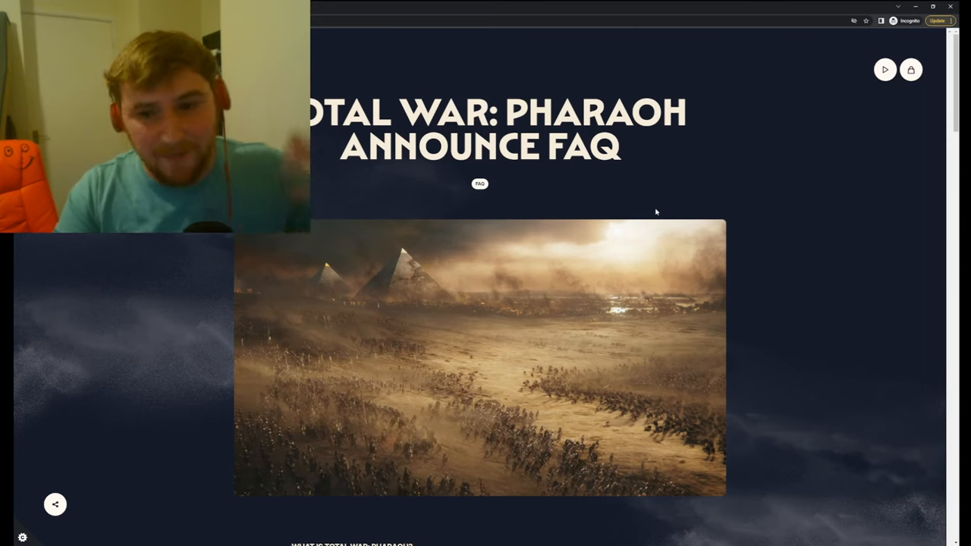
pyautogui.scroll(-3)
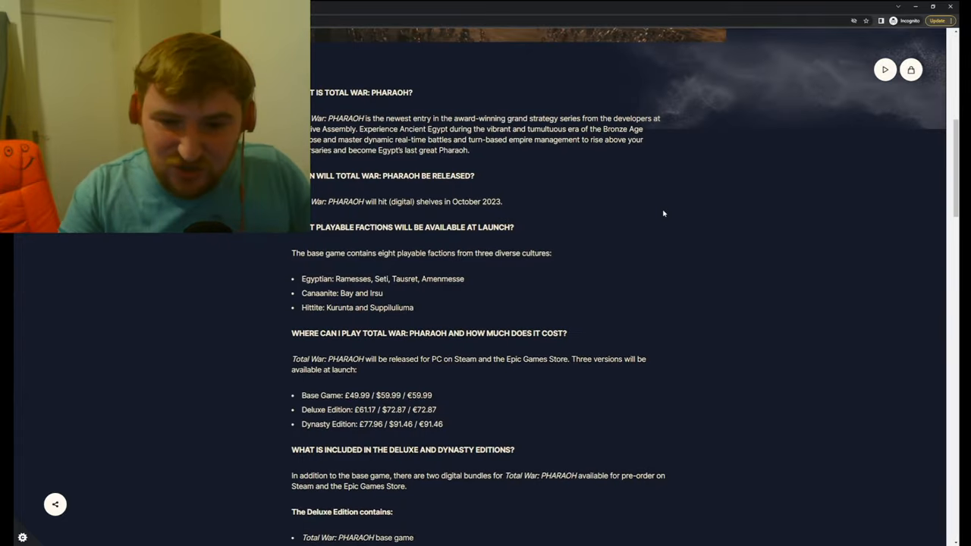
pyautogui.scroll(-3)
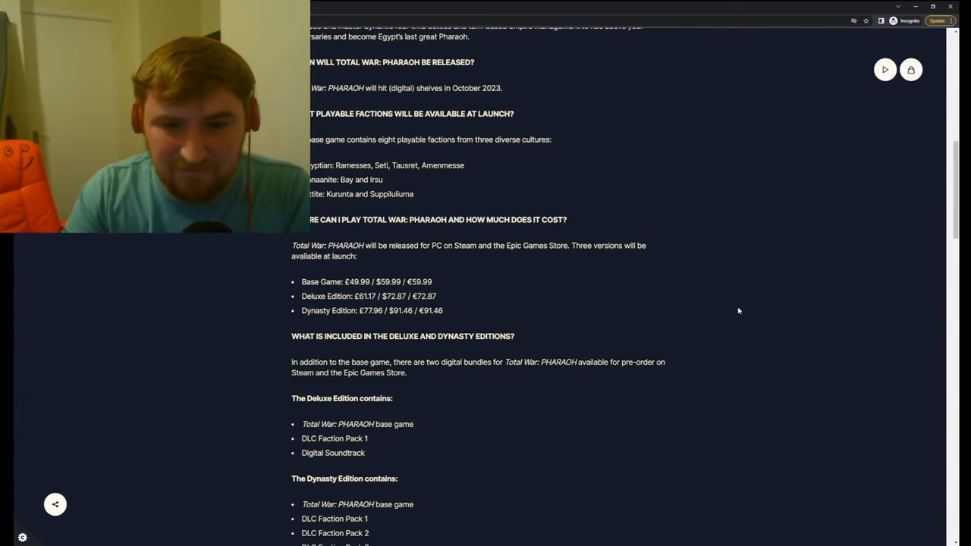
pyautogui.scroll(3)
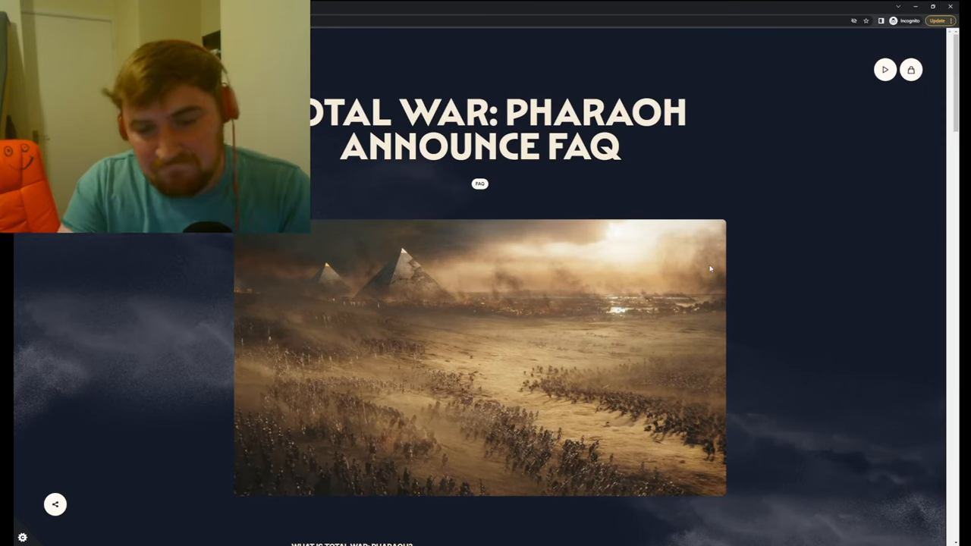